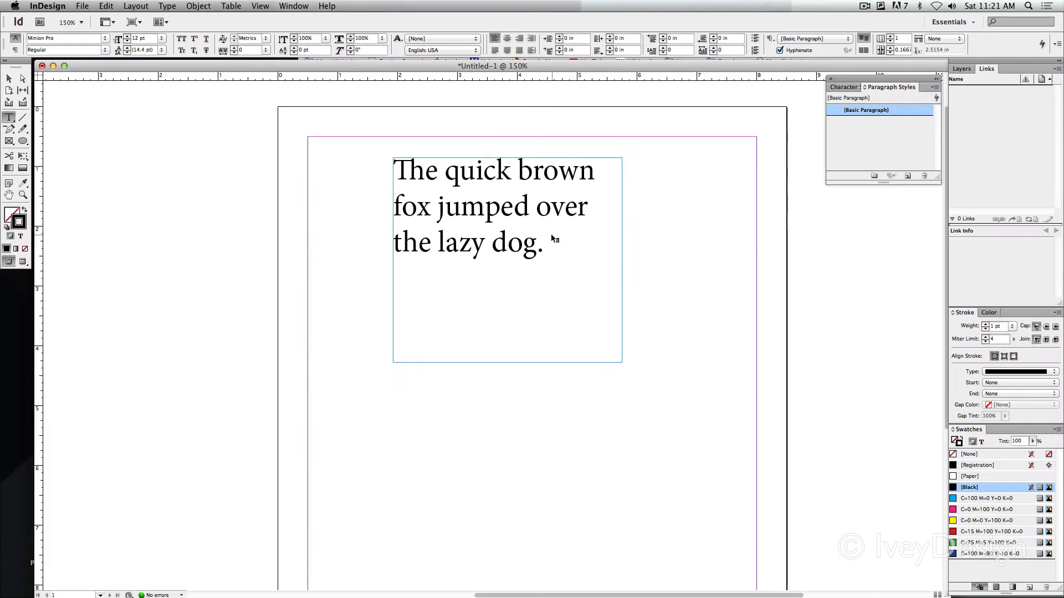
Select the text frame and drag its bottom handle up so the sentence becomes overset.
left_click(9, 78)
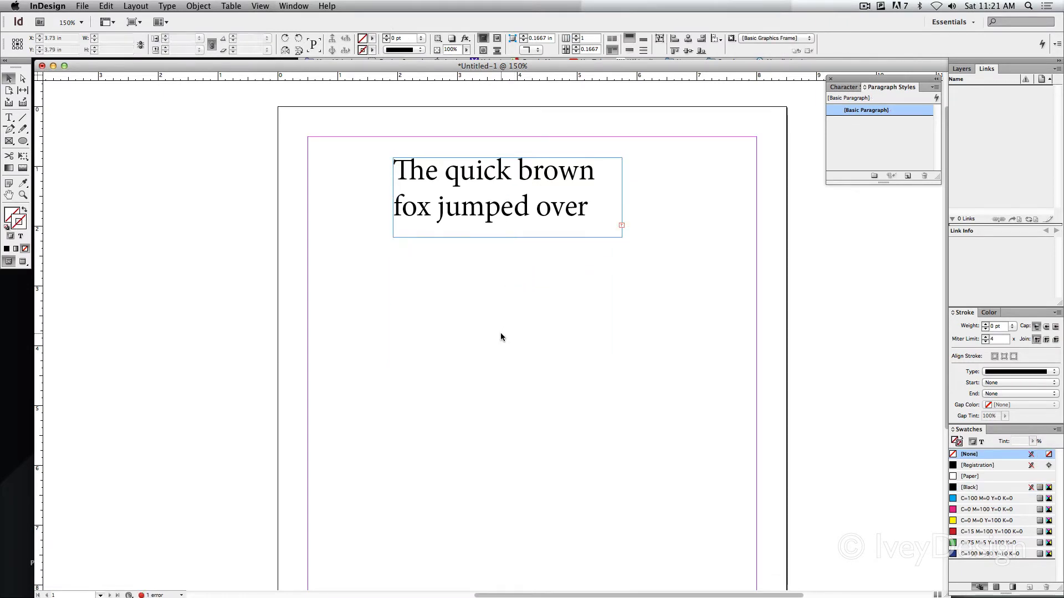
left_click(969, 488)
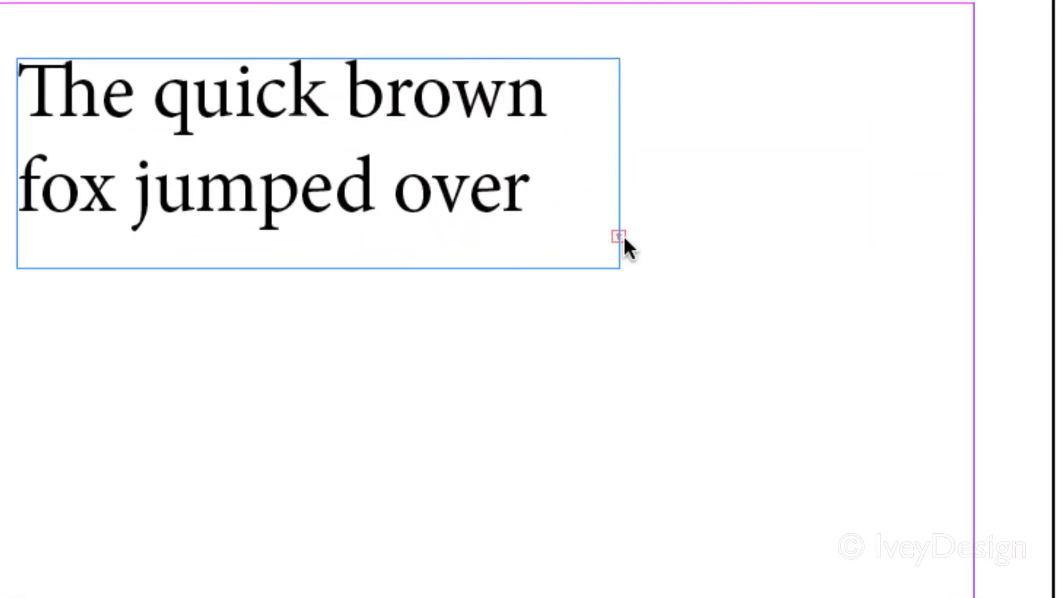
mouse_move(694, 300)
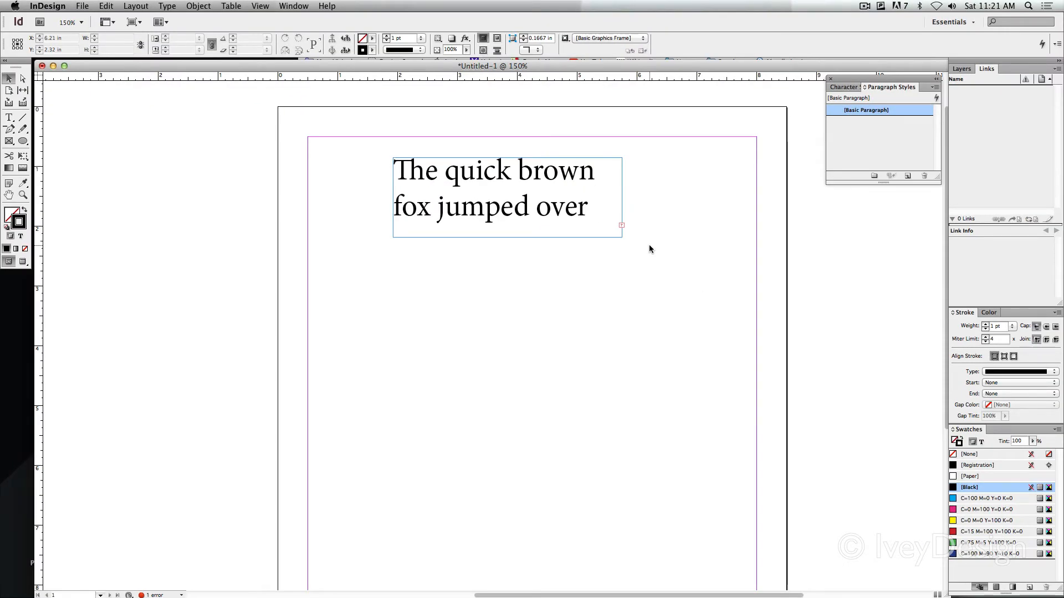
left_click(506, 197)
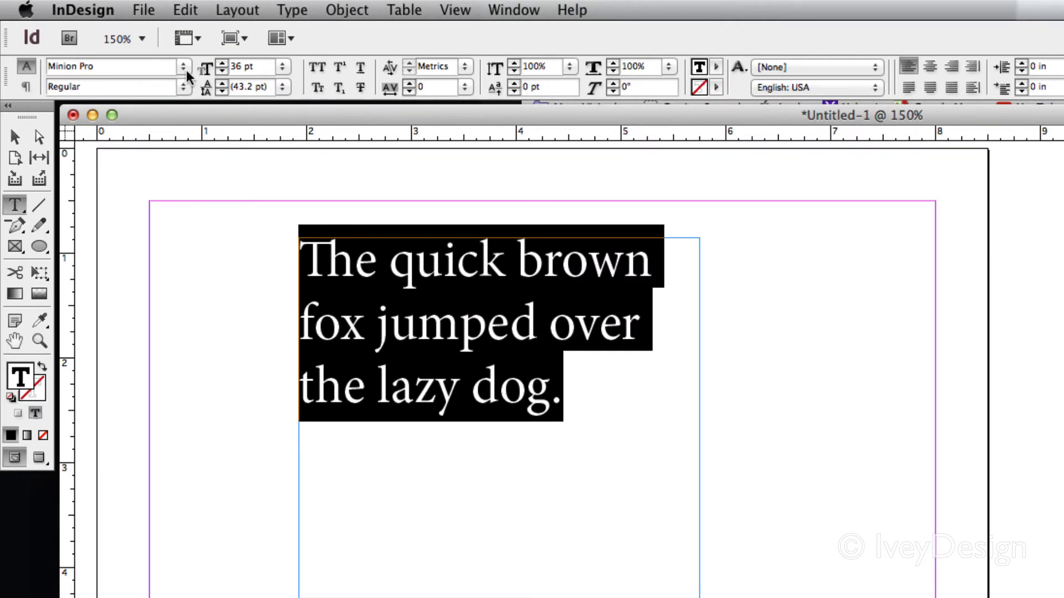
Set the sentence's font family to Monaco from the Control panel list.
left_click(109, 65)
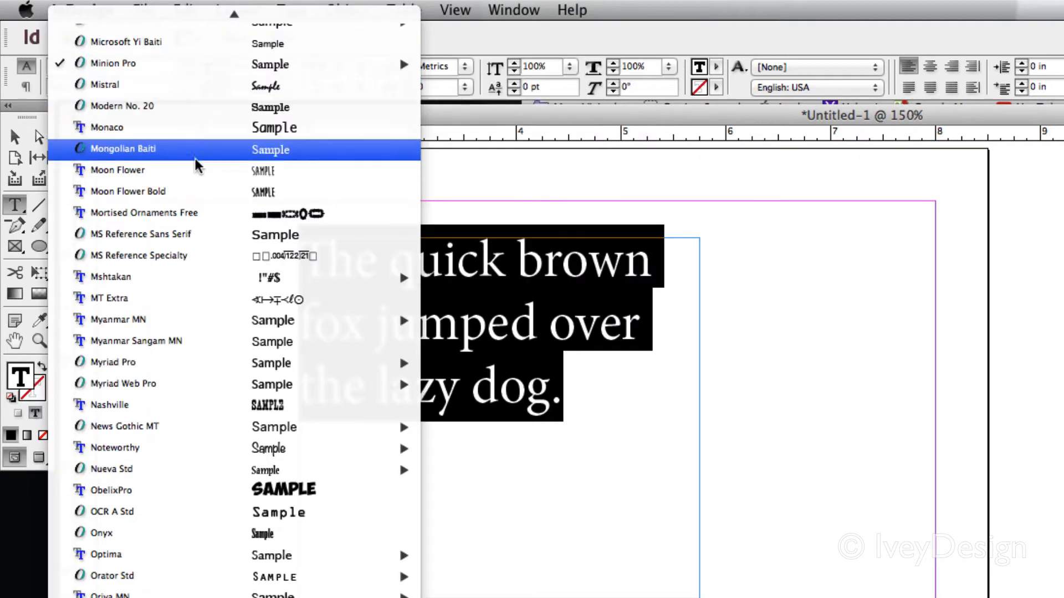
mouse_move(285, 147)
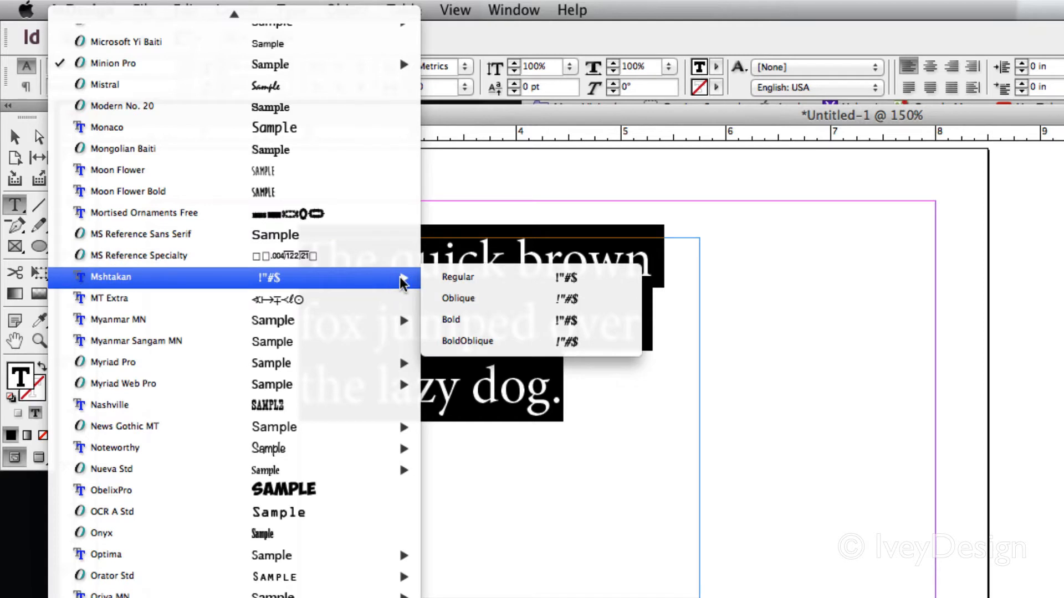
mouse_move(489, 277)
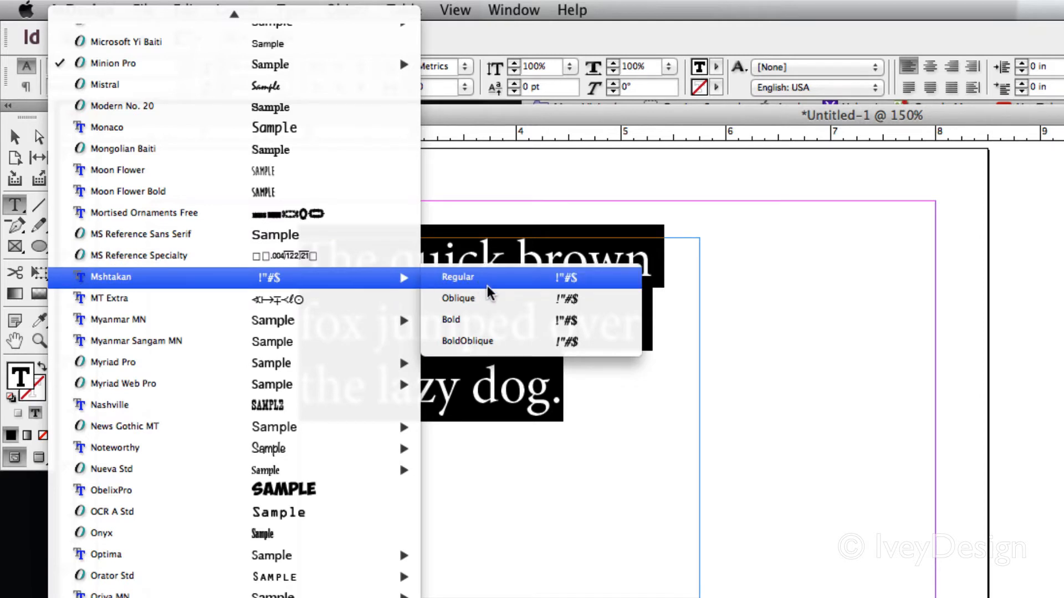
mouse_move(496, 290)
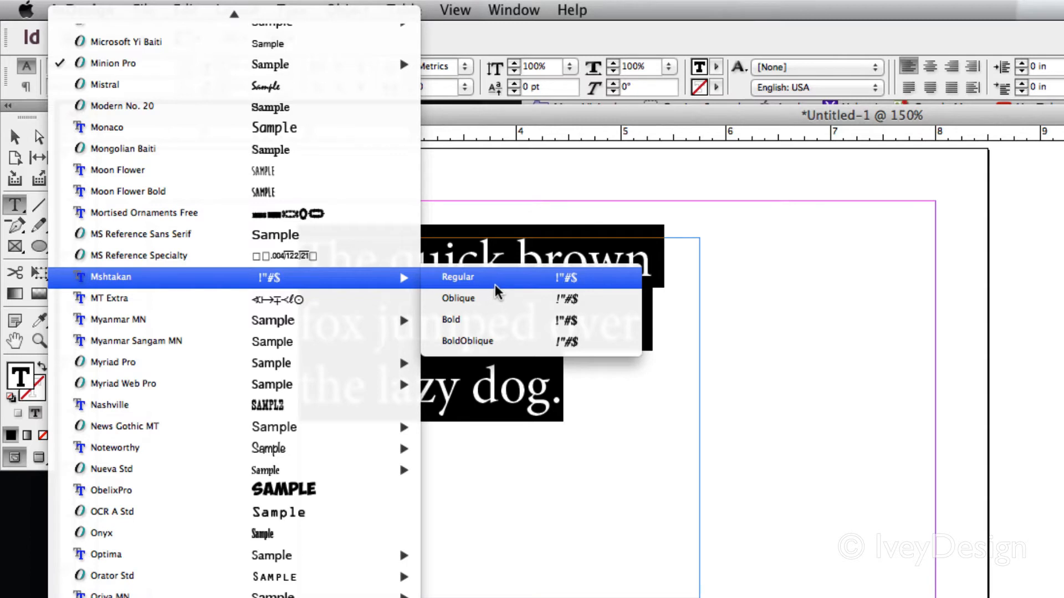
mouse_move(597, 312)
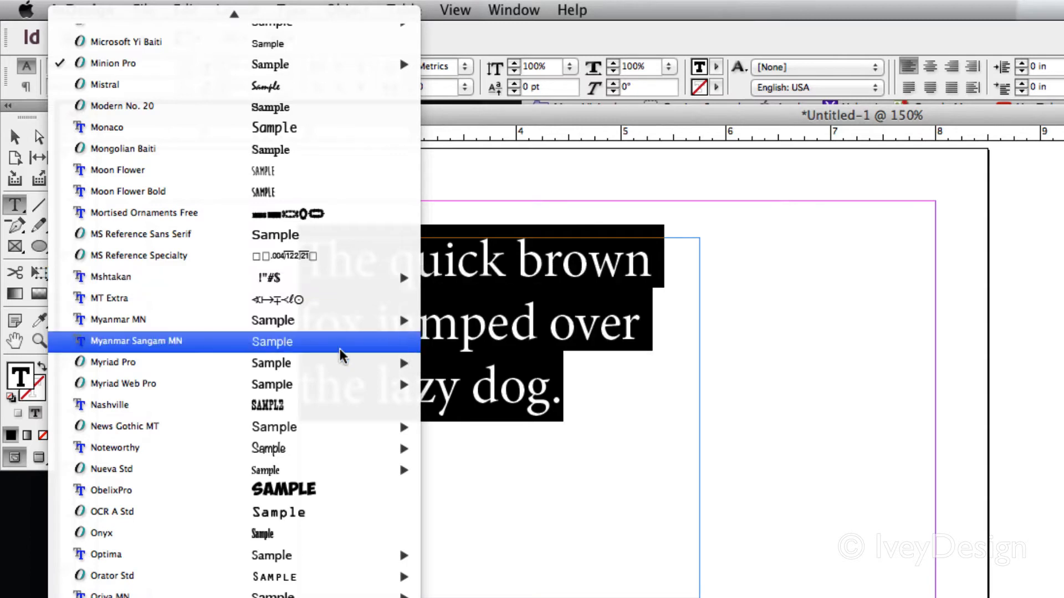
mouse_move(118, 319)
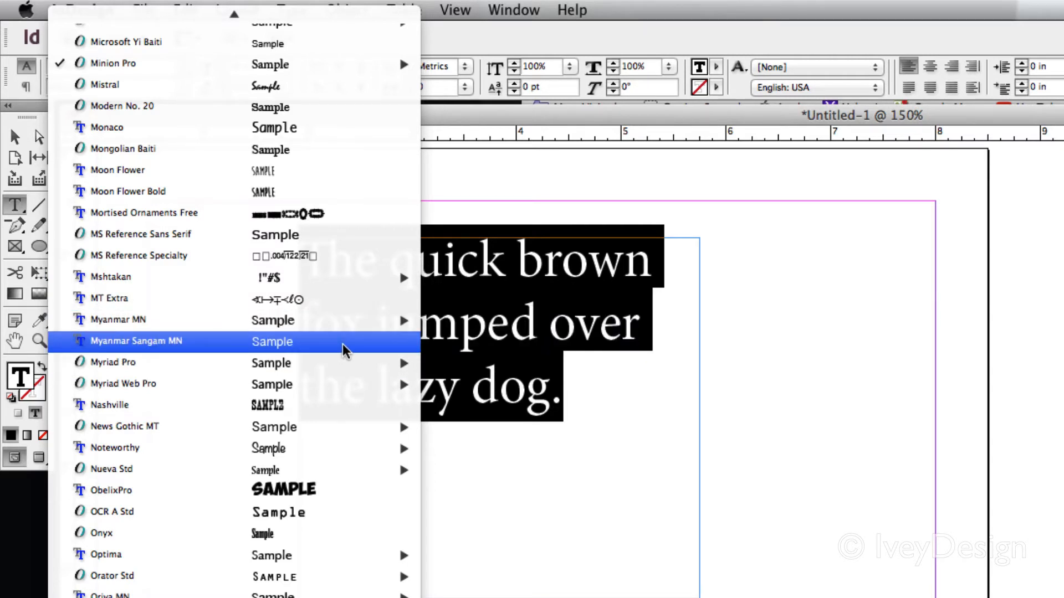
left_click(107, 127)
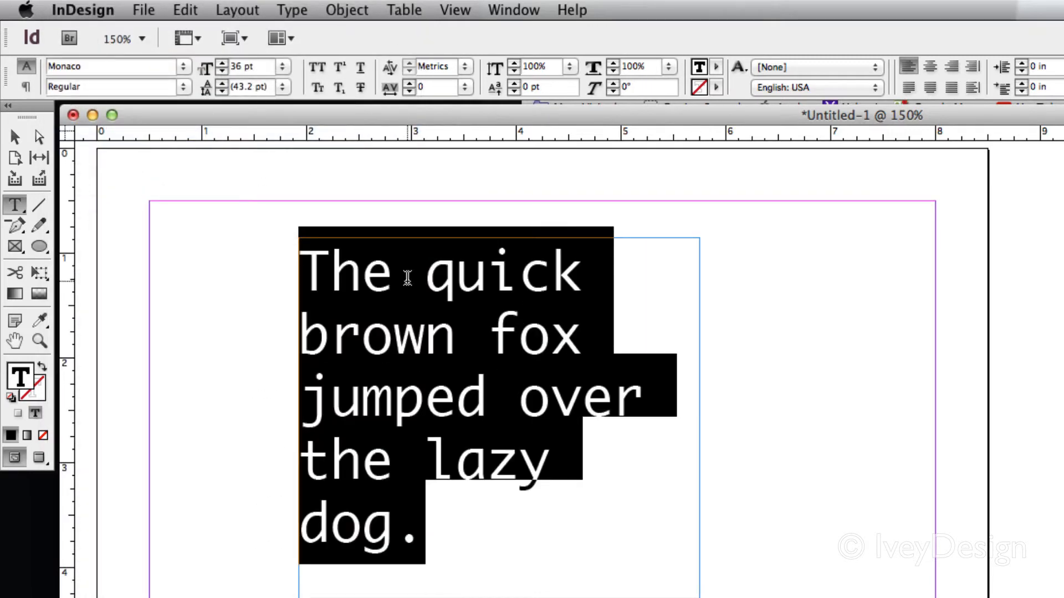
mouse_move(390, 326)
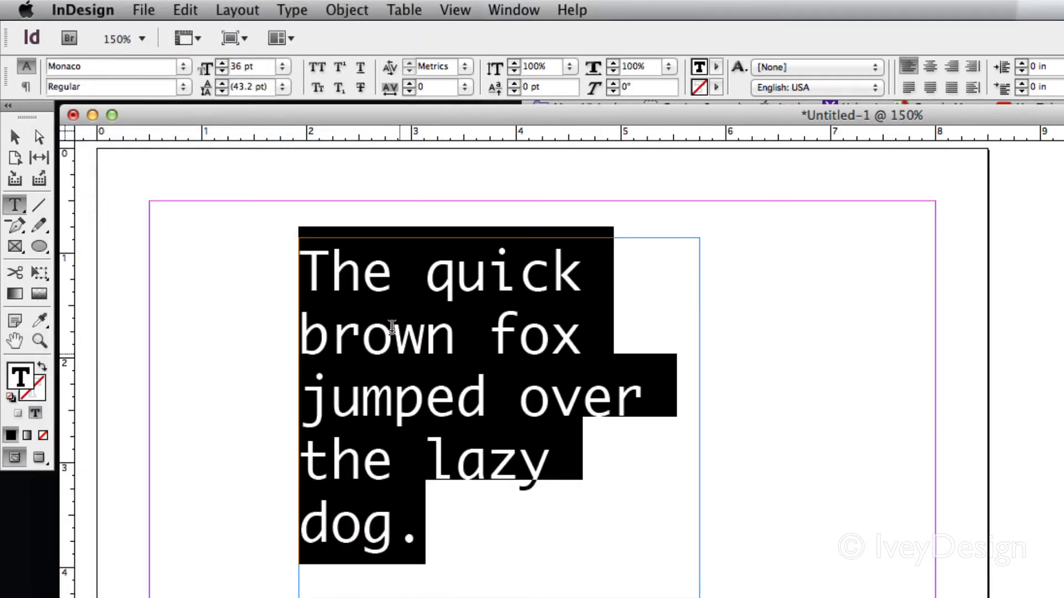
mouse_move(438, 352)
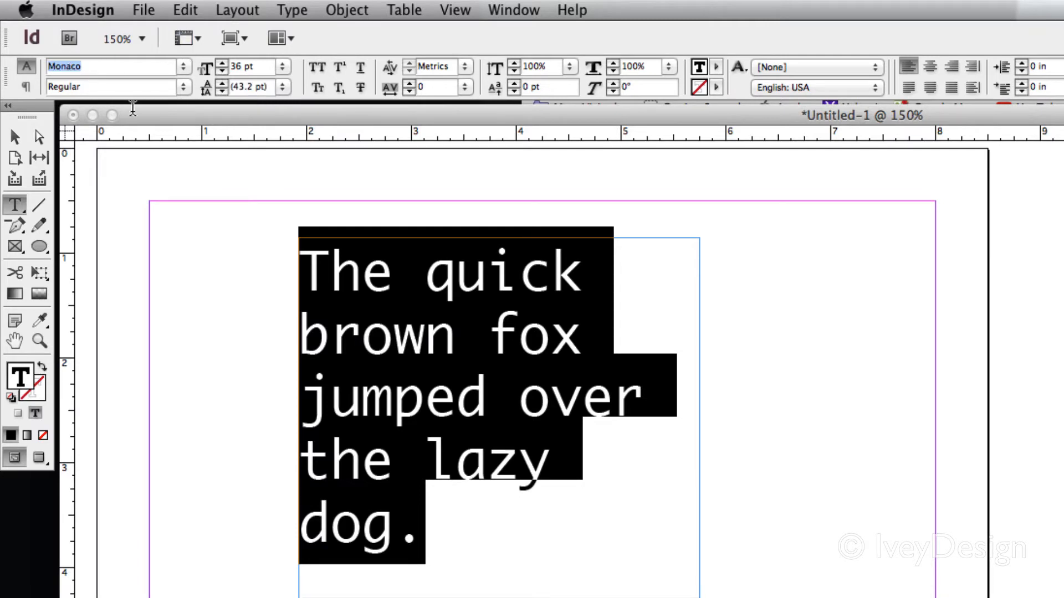
mouse_move(457, 46)
type("Times New Roman")
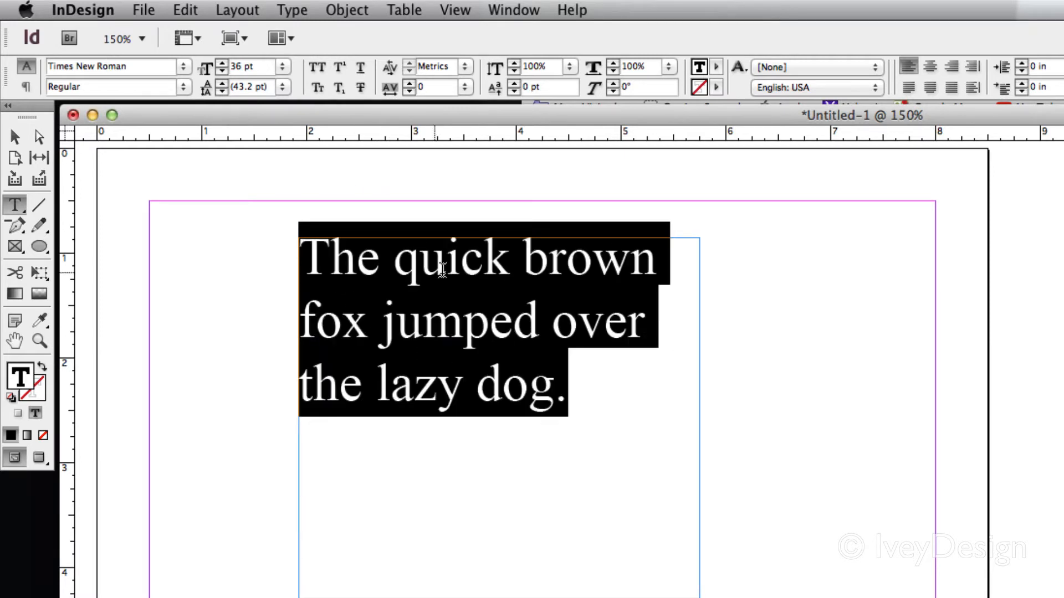
mouse_move(195, 112)
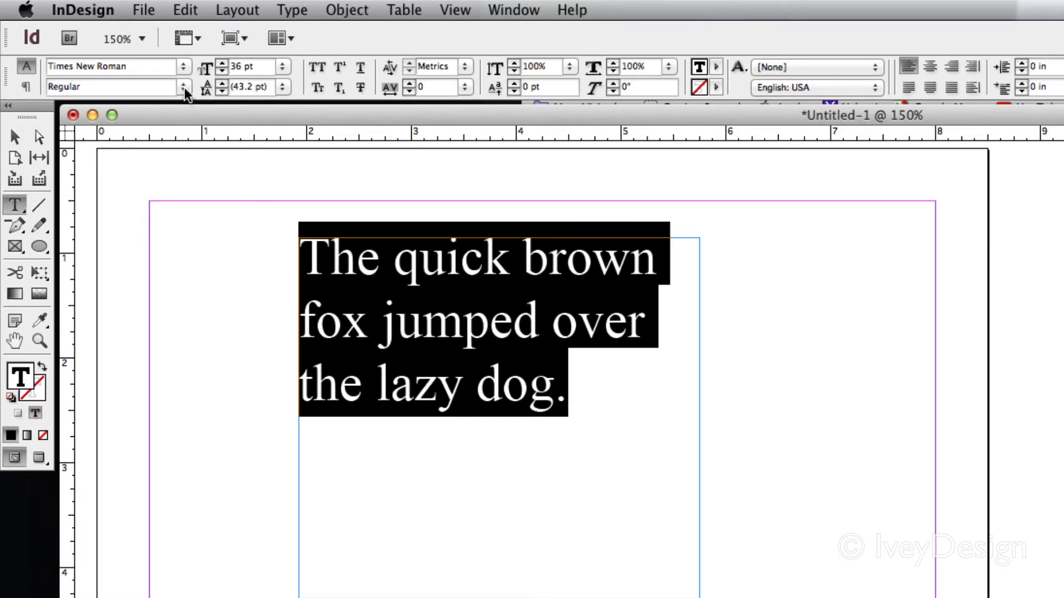
Show the Font Style list for the Times New Roman sentence.
left_click(180, 87)
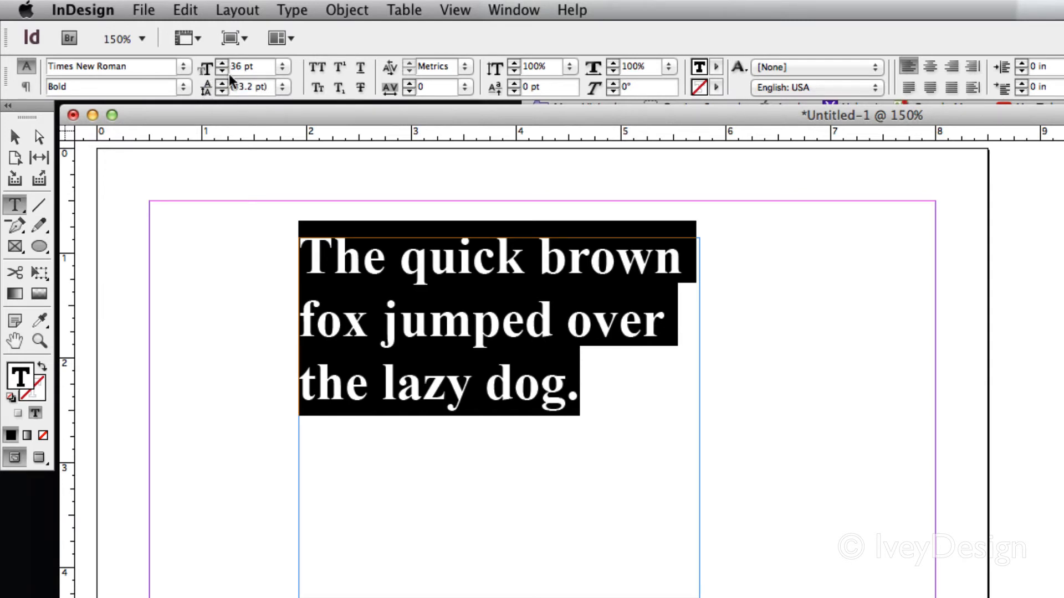
Make the sentence Bold and set its size to 14 pt, then 30 pt.
left_click(221, 62)
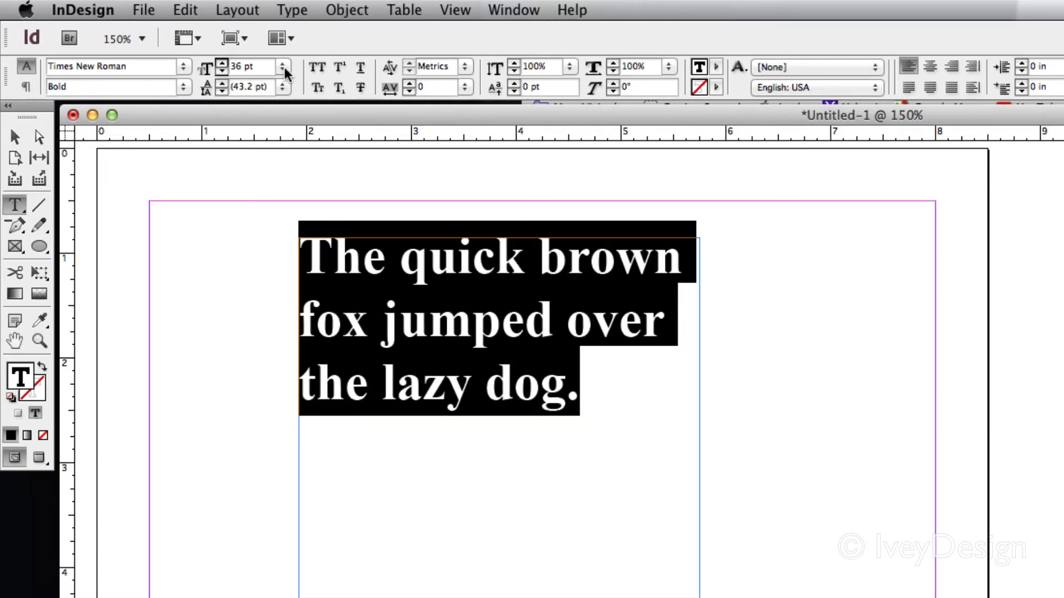
left_click(280, 67)
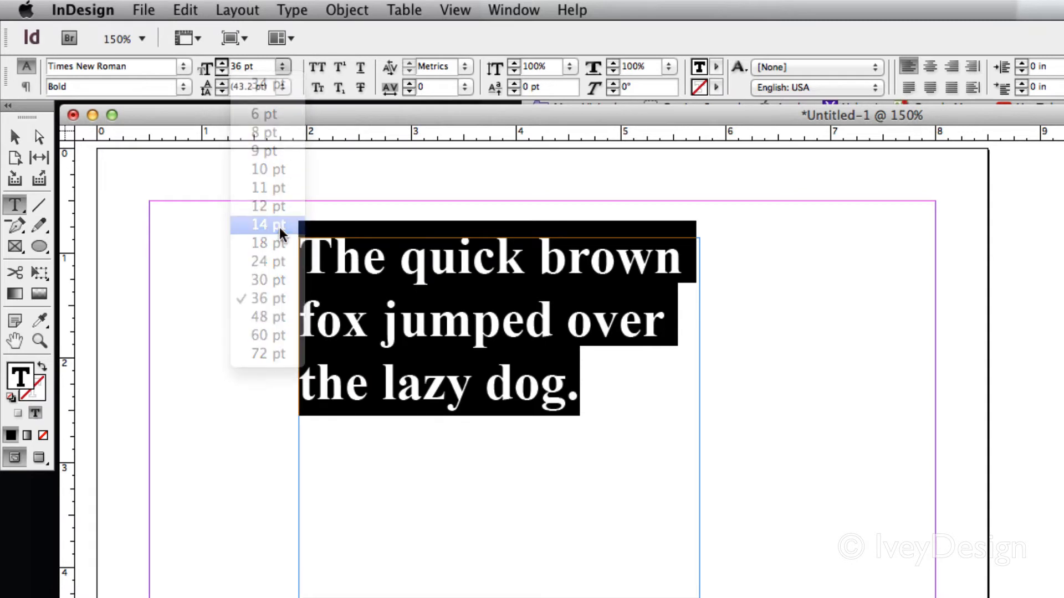
left_click(267, 225)
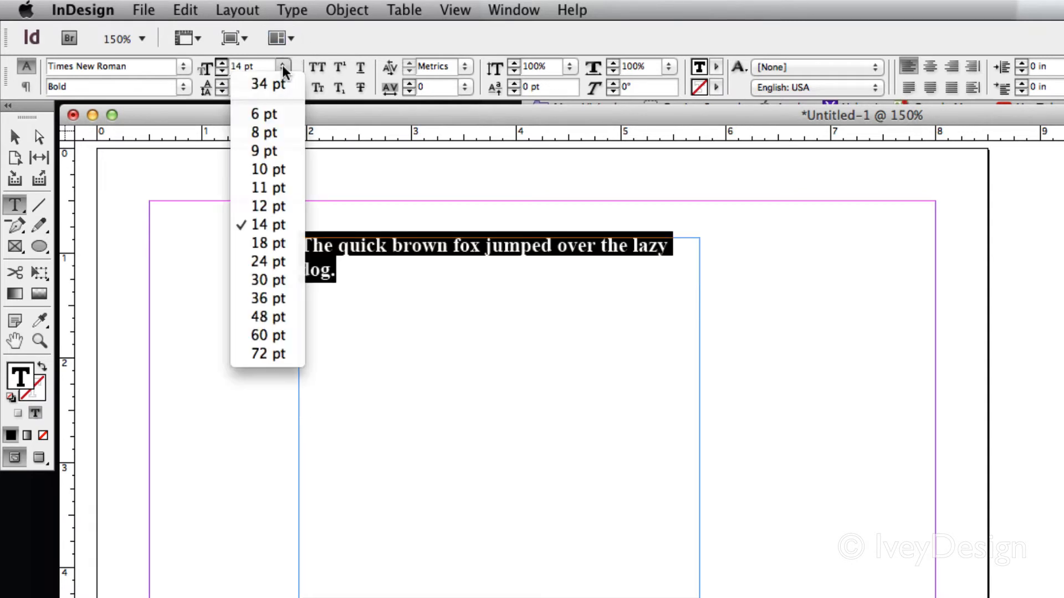
left_click(267, 279)
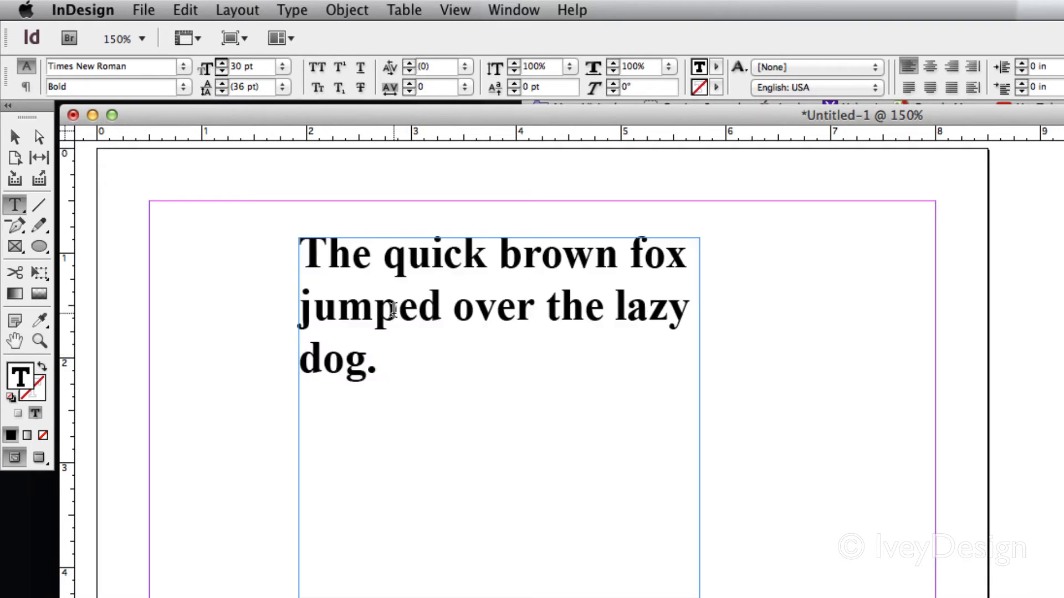
Select the word 'quick' and choose a preset size for it.
double_click(432, 253)
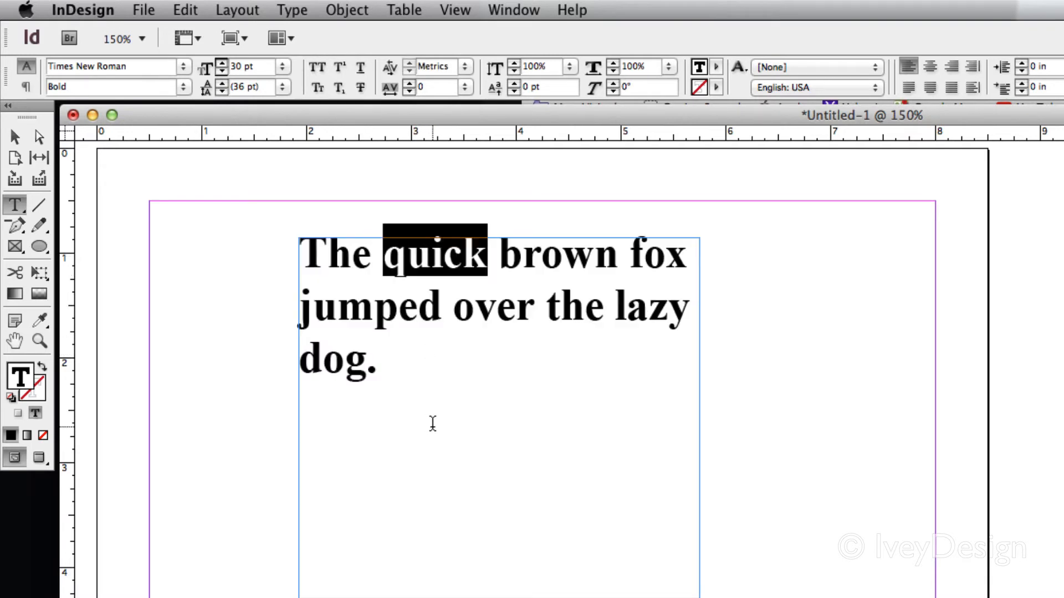
left_click(281, 66)
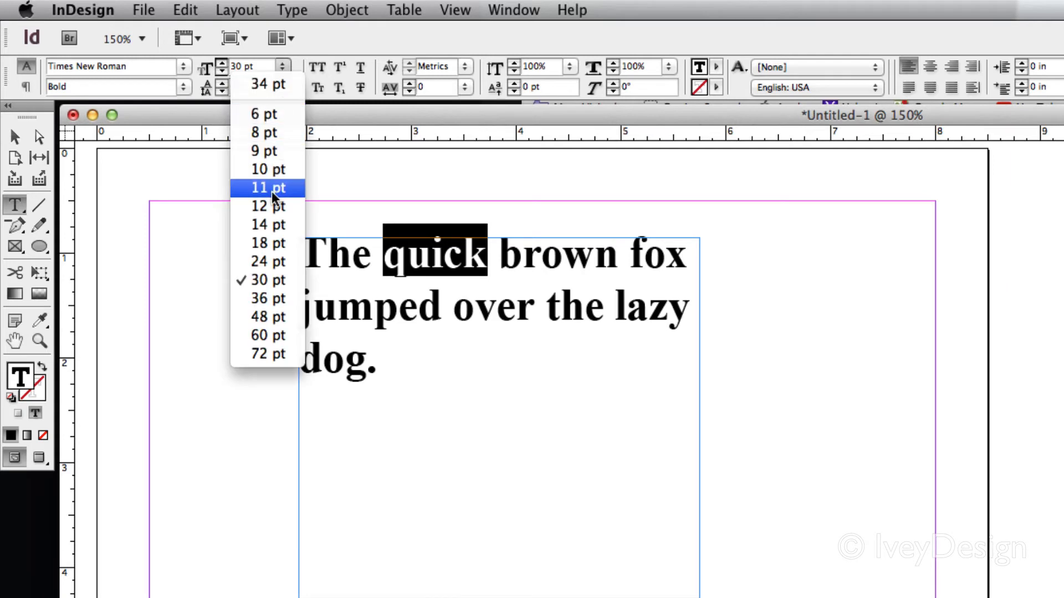
left_click(267, 187)
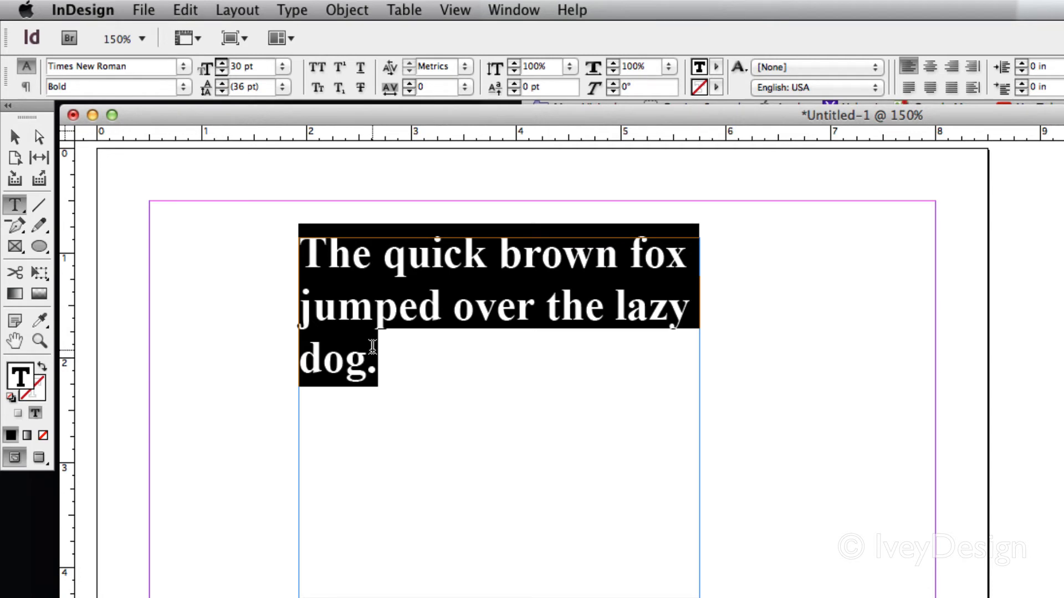
mouse_move(443, 318)
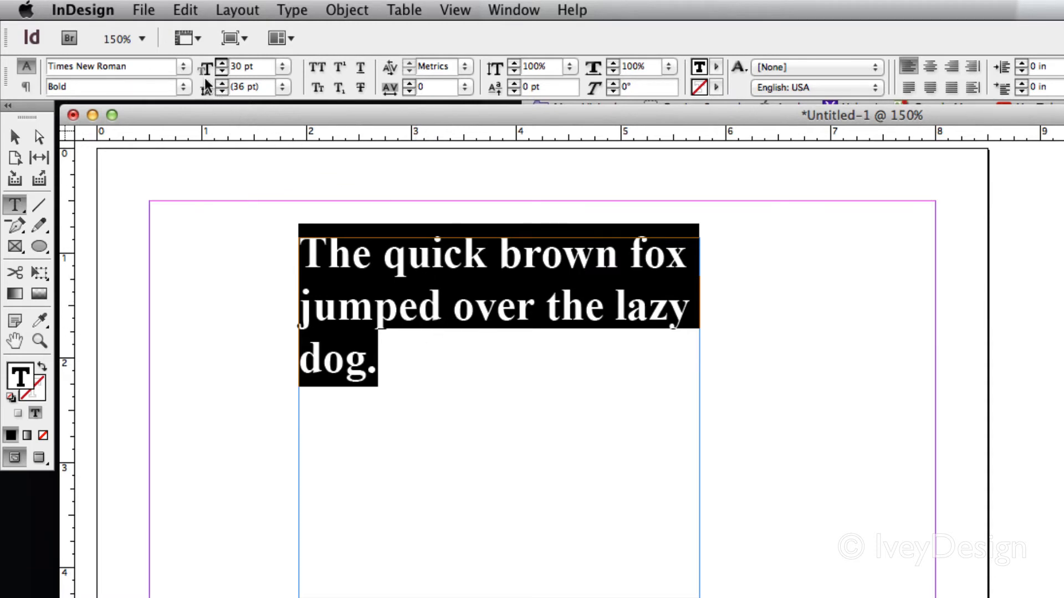
mouse_move(231, 115)
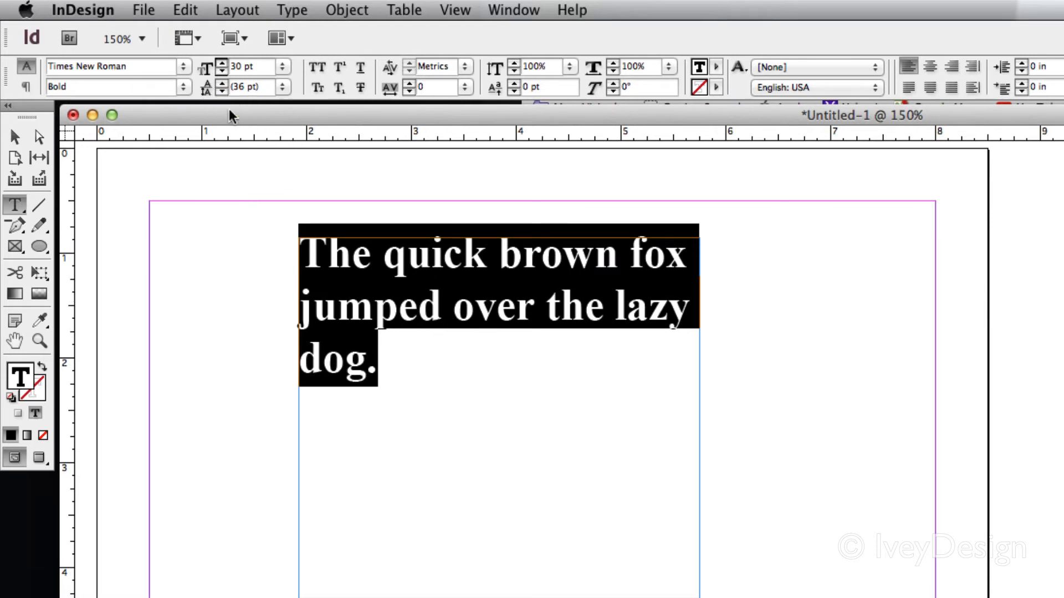
Return the sentence to 36 pt and set its leading to 36 pt, then 60 pt.
left_click(221, 62)
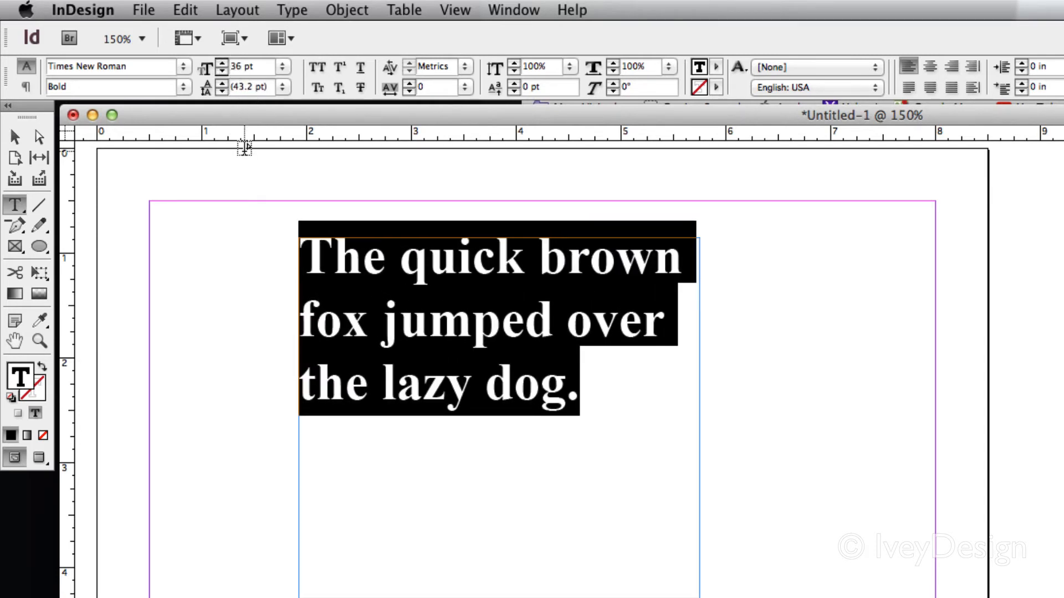
left_click(283, 87)
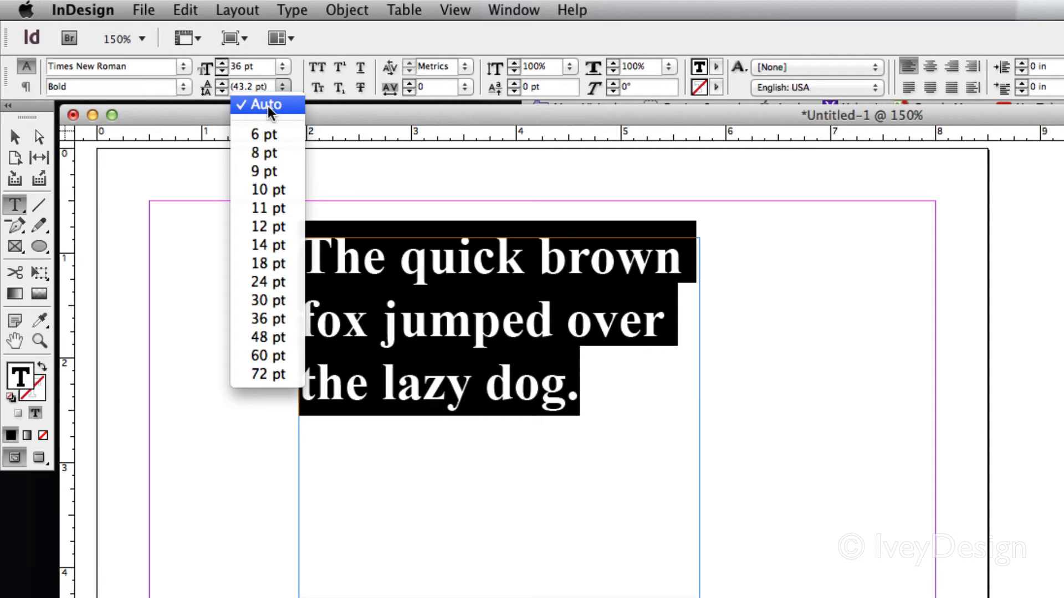
mouse_move(441, 287)
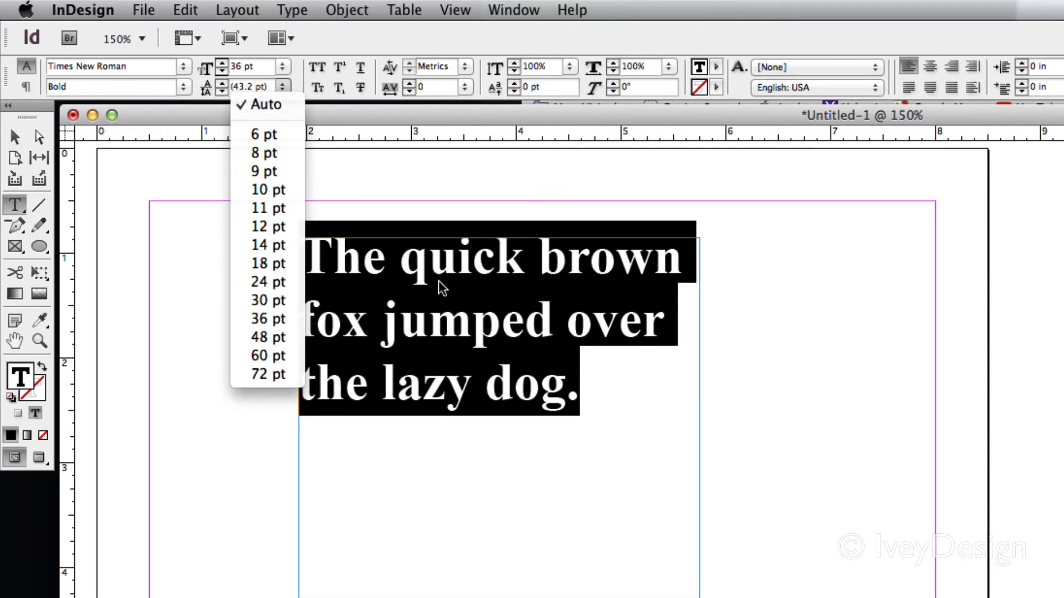
mouse_move(267, 245)
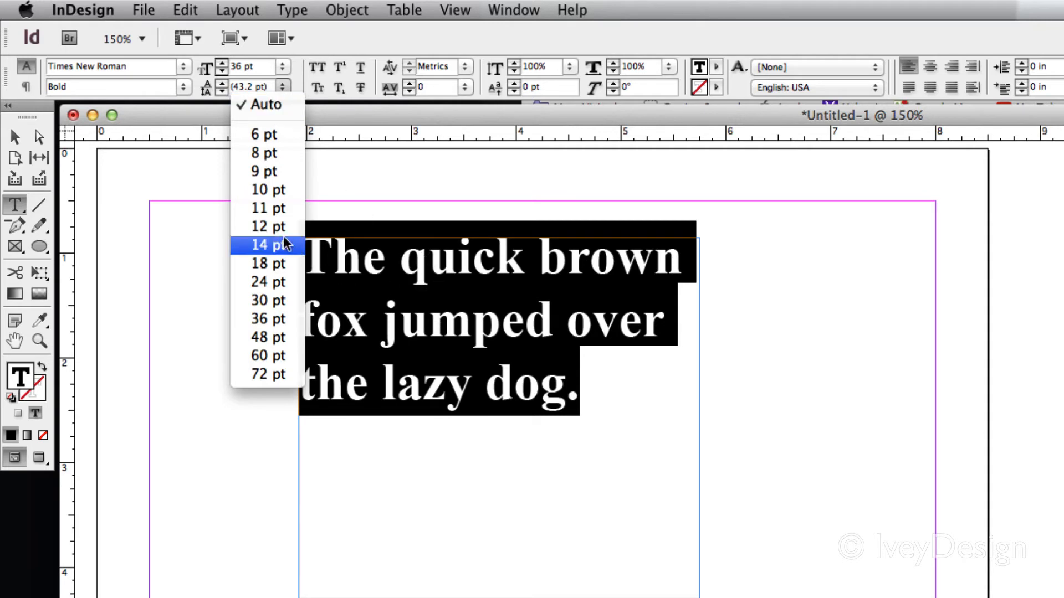
mouse_move(268, 319)
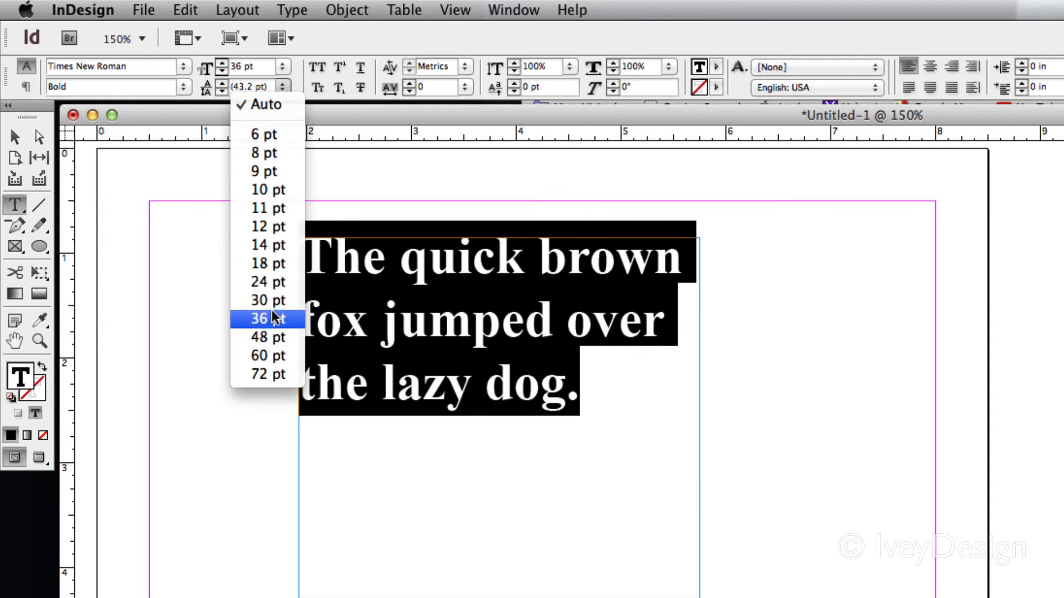
left_click(267, 319)
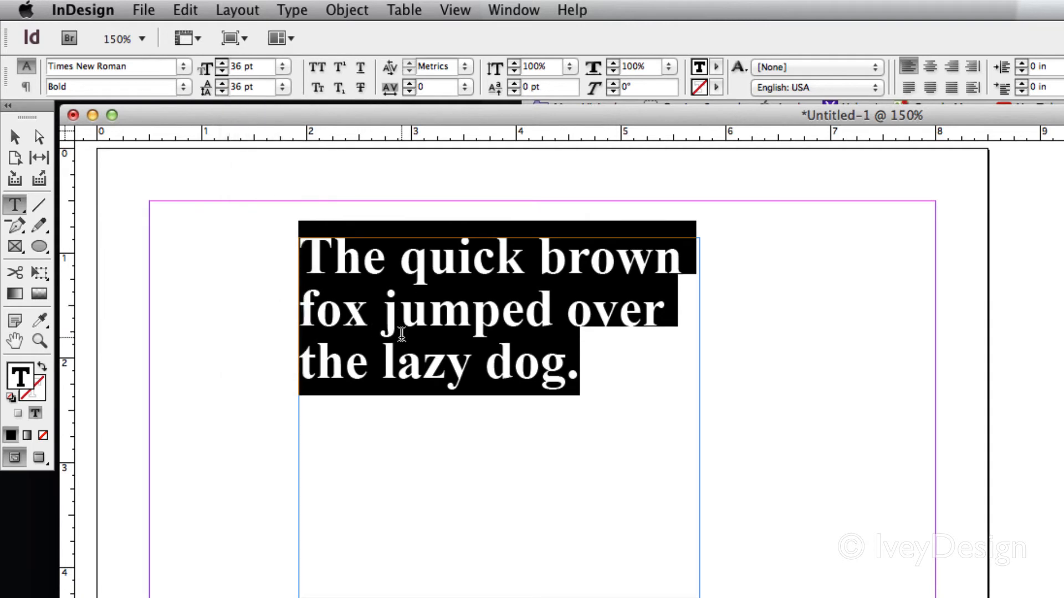
left_click(220, 90)
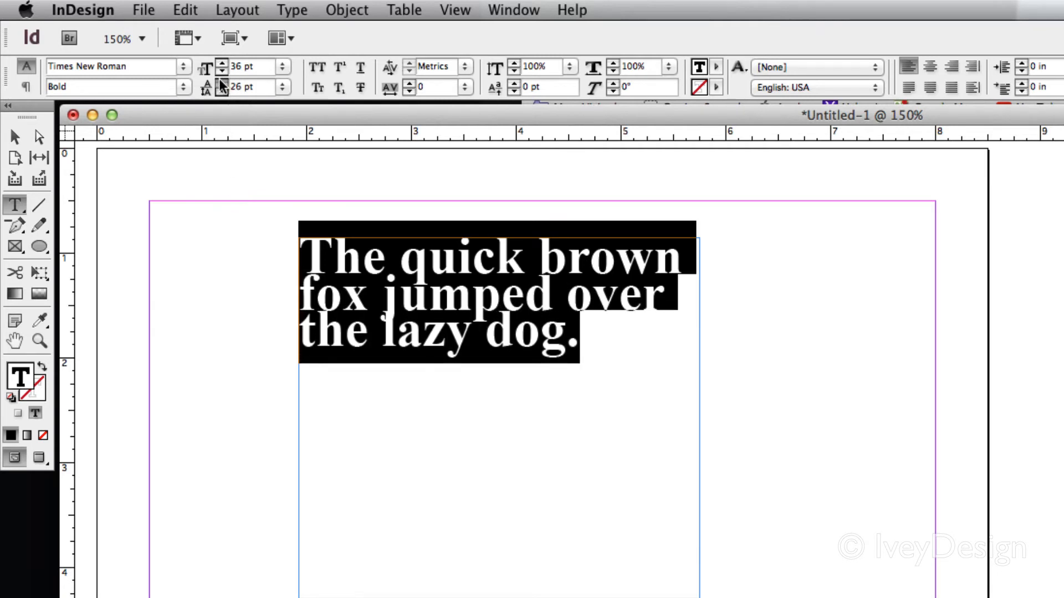
left_click(283, 86)
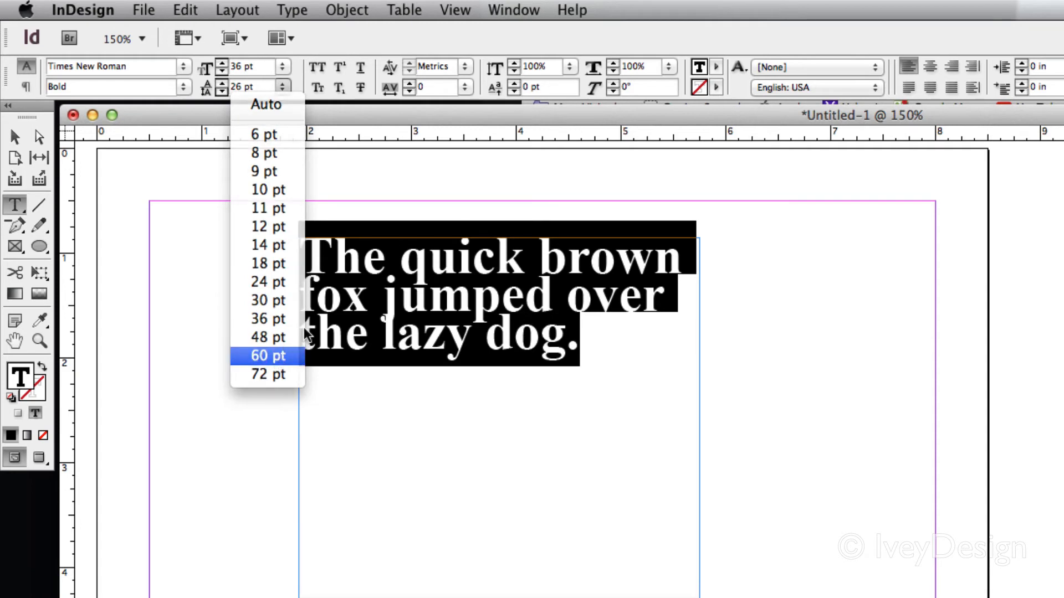
left_click(267, 354)
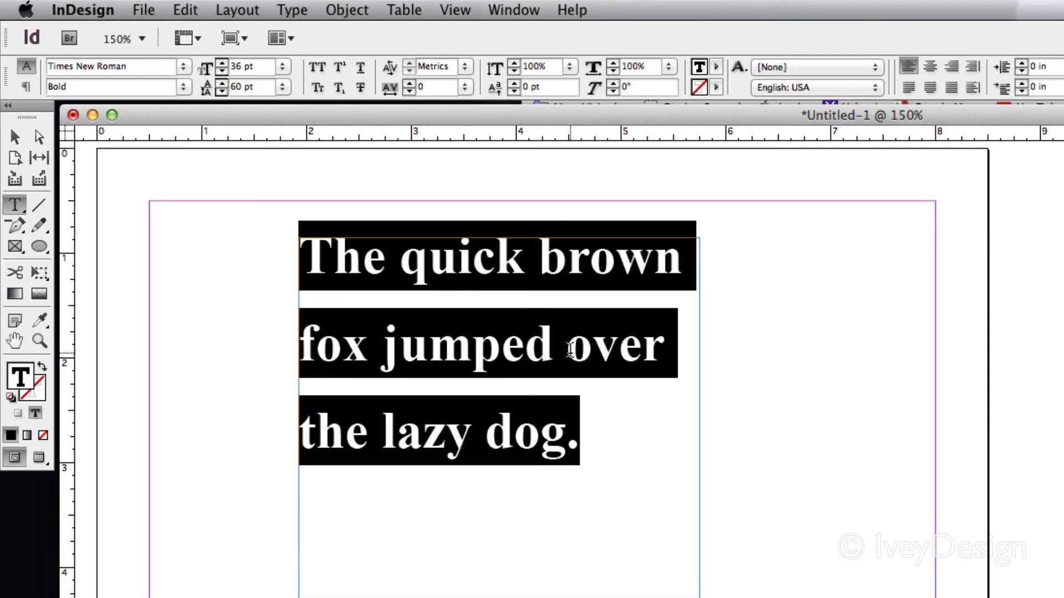
mouse_move(329, 100)
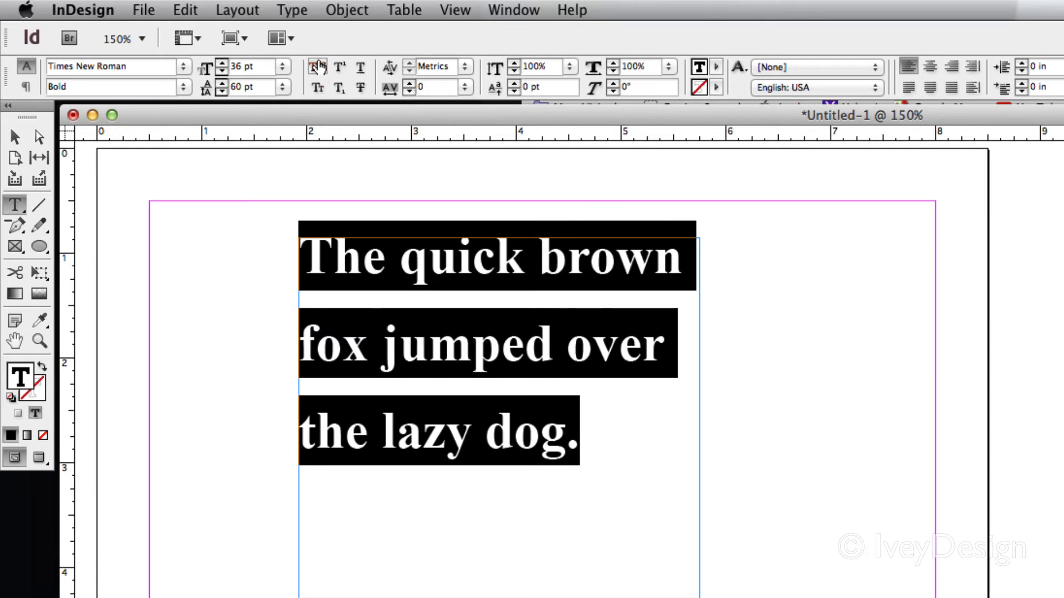
left_click(317, 67)
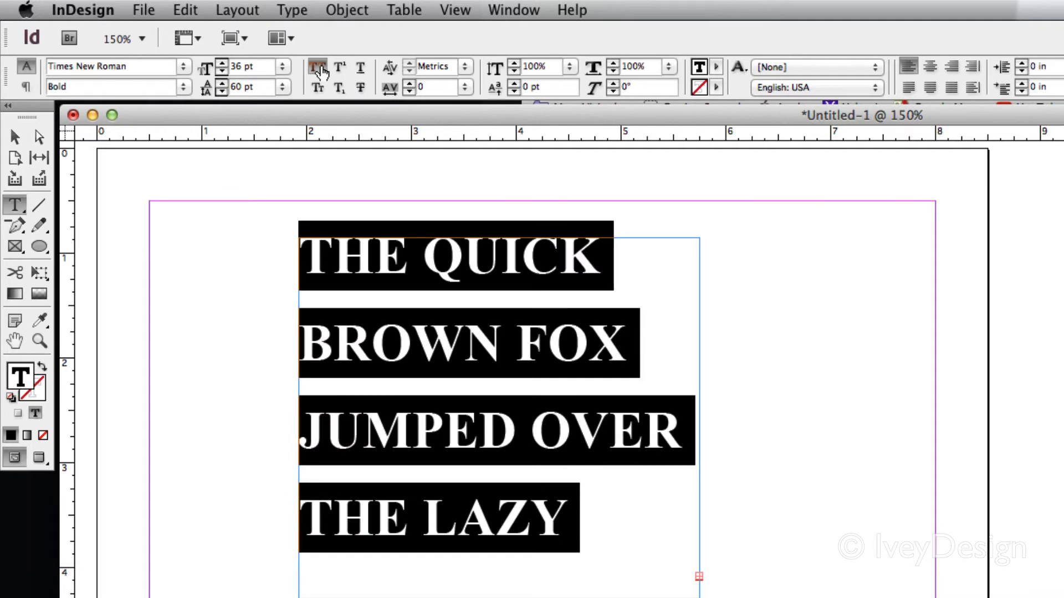
left_click(317, 67)
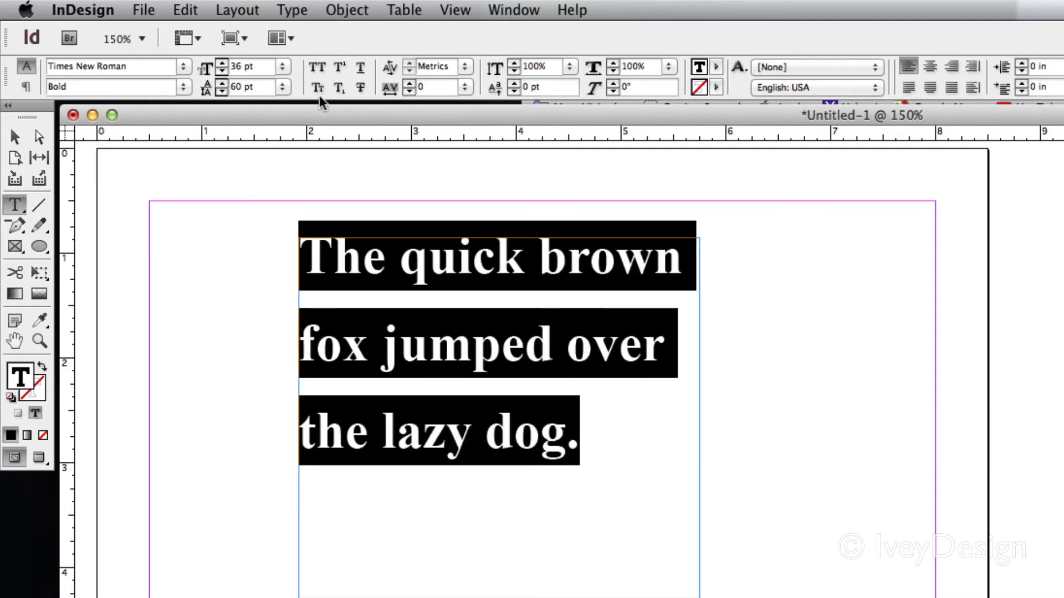
mouse_move(317, 87)
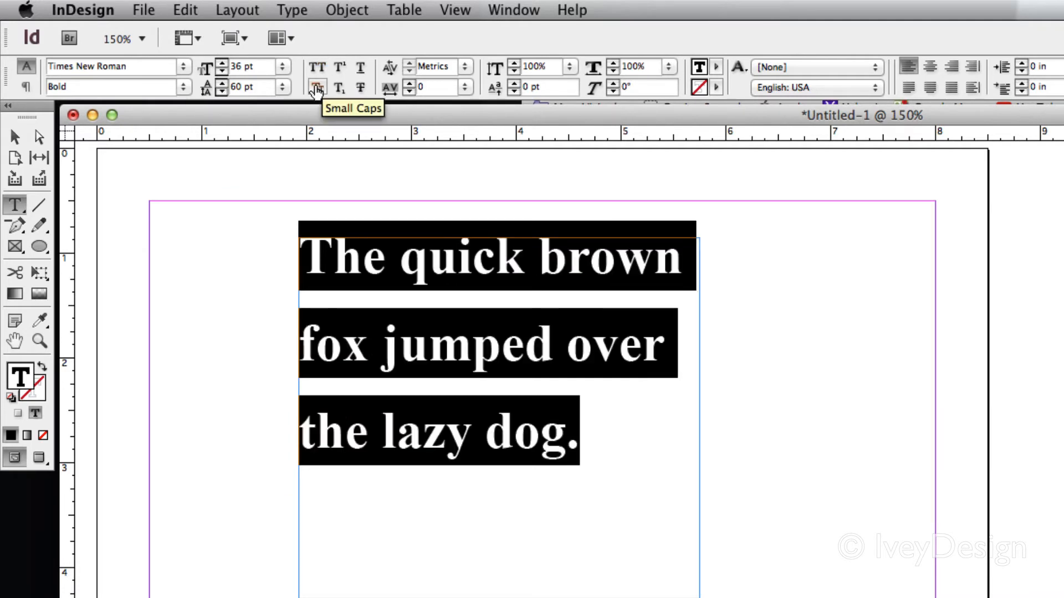
left_click(316, 87)
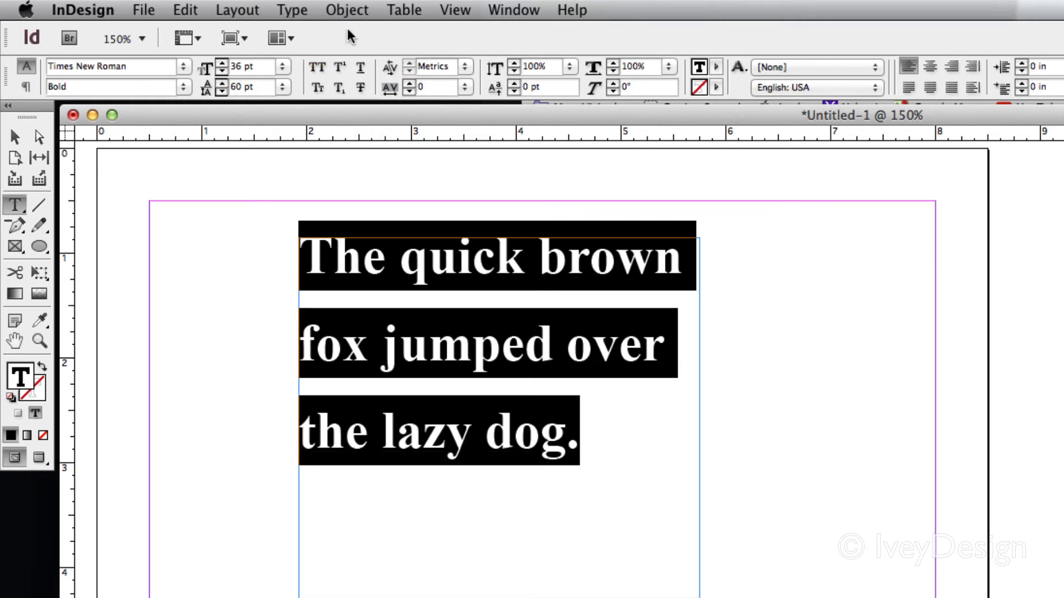
mouse_move(433, 154)
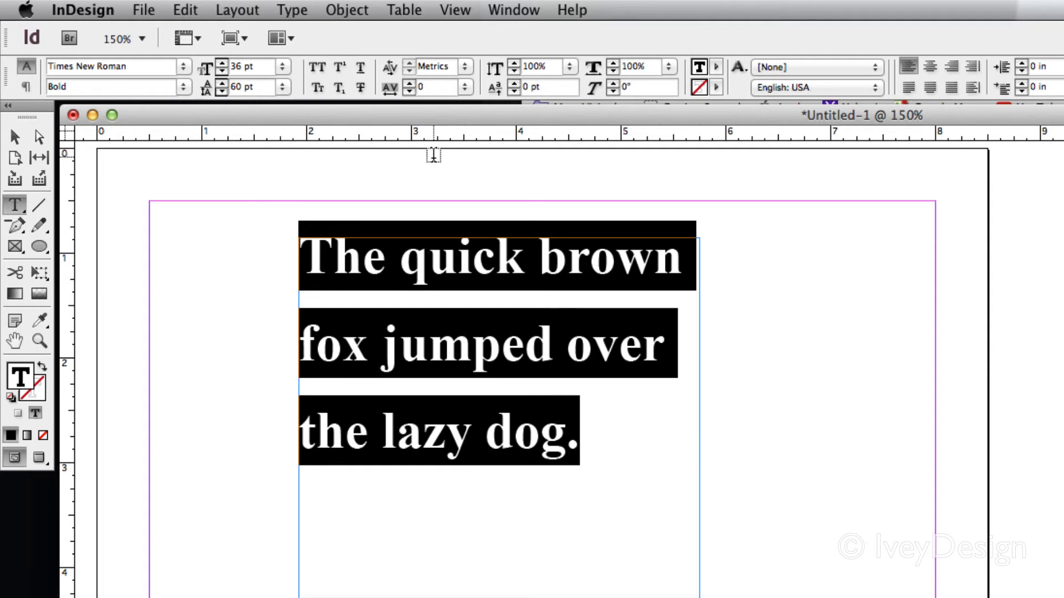
mouse_move(453, 274)
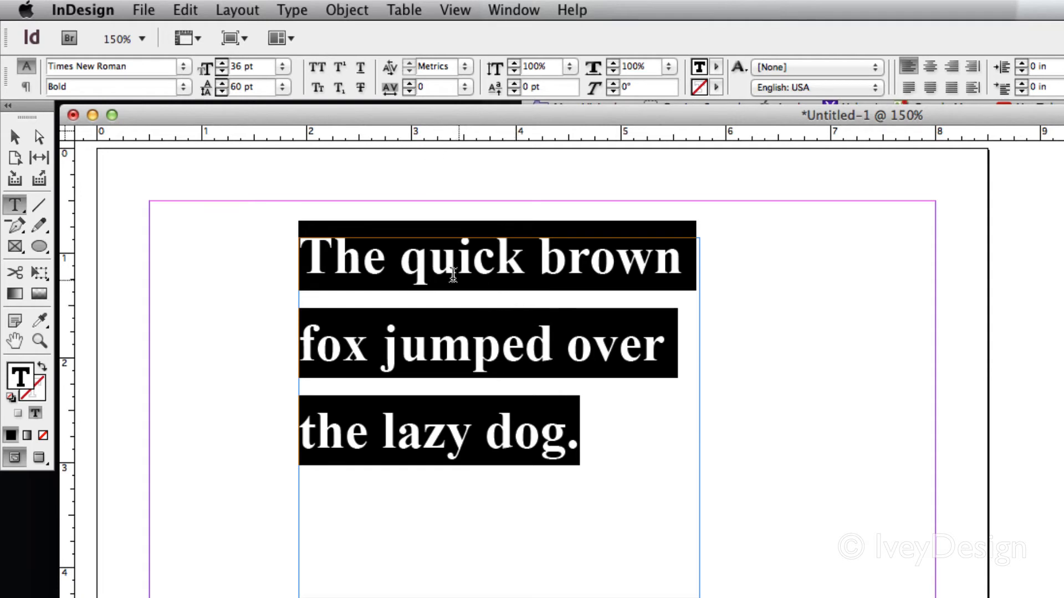
mouse_move(404, 339)
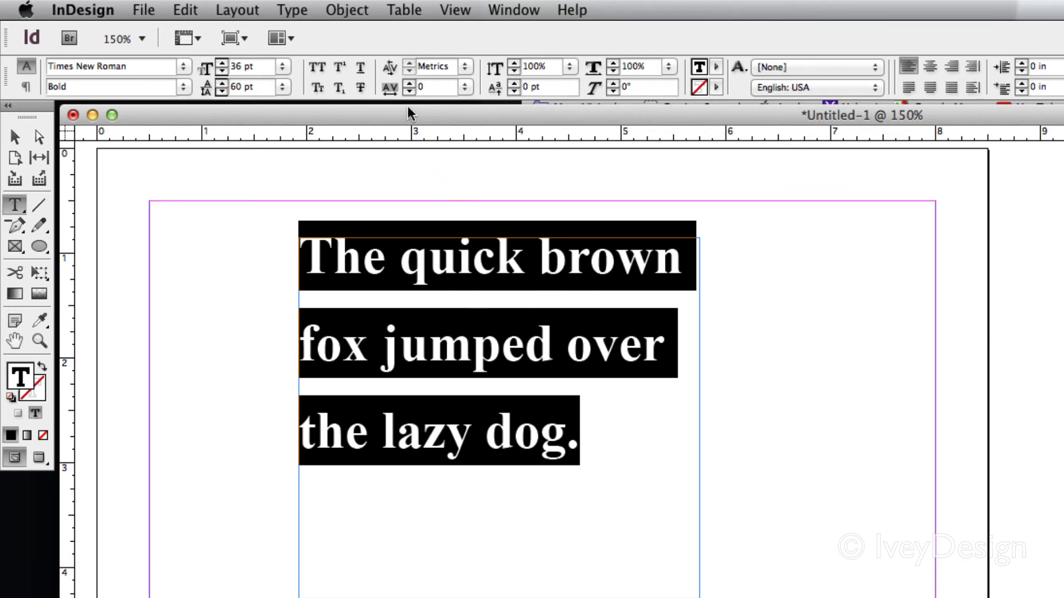
mouse_move(389, 86)
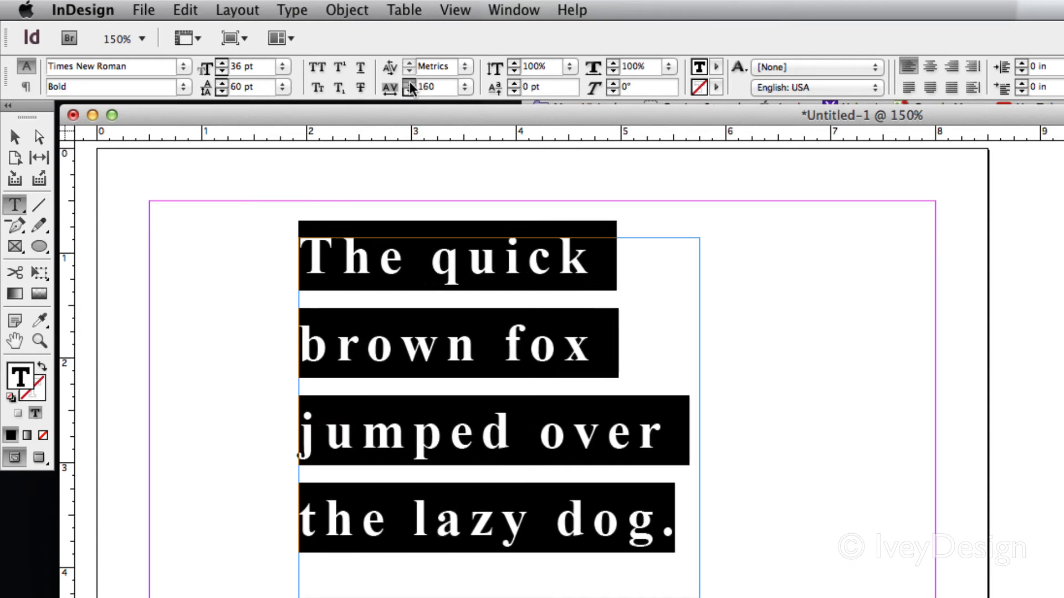
Nudge the tracking up and down, then set the paragraph's tracking to -50.
left_click(410, 83)
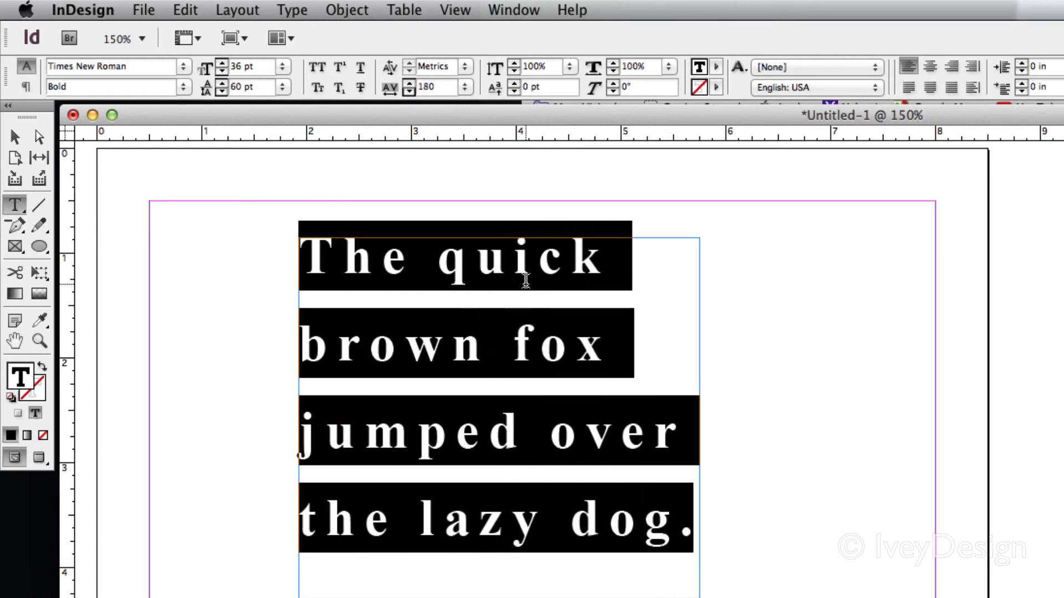
left_click(409, 92)
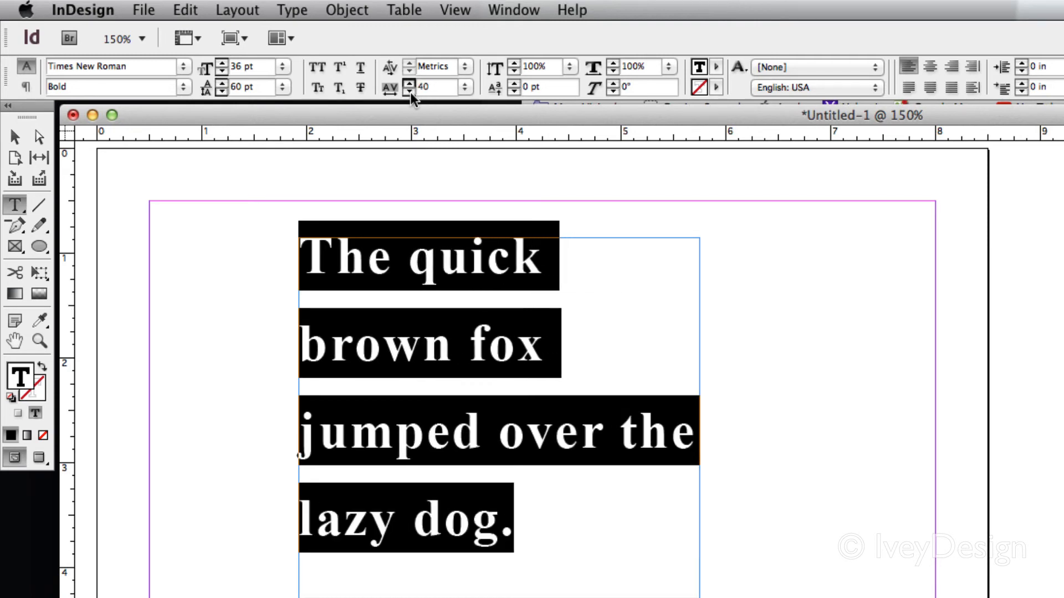
mouse_move(588, 393)
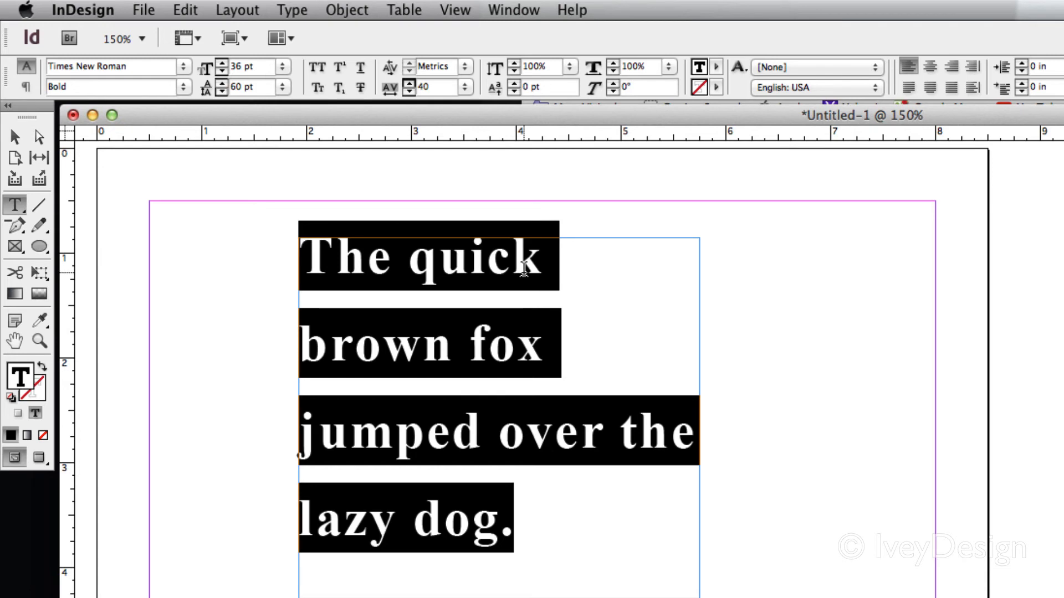
mouse_move(533, 234)
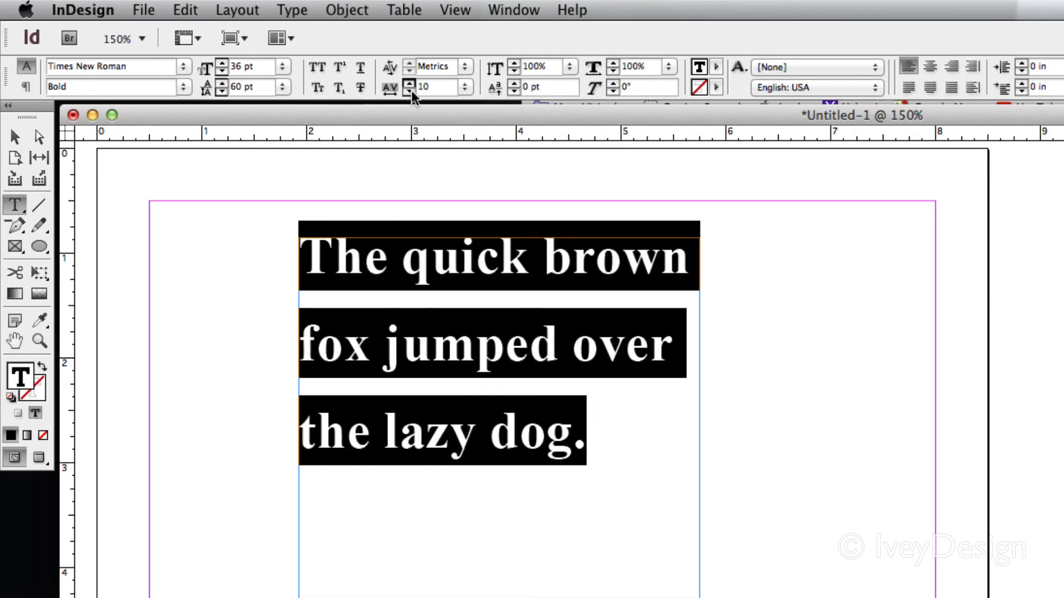
left_click(465, 86)
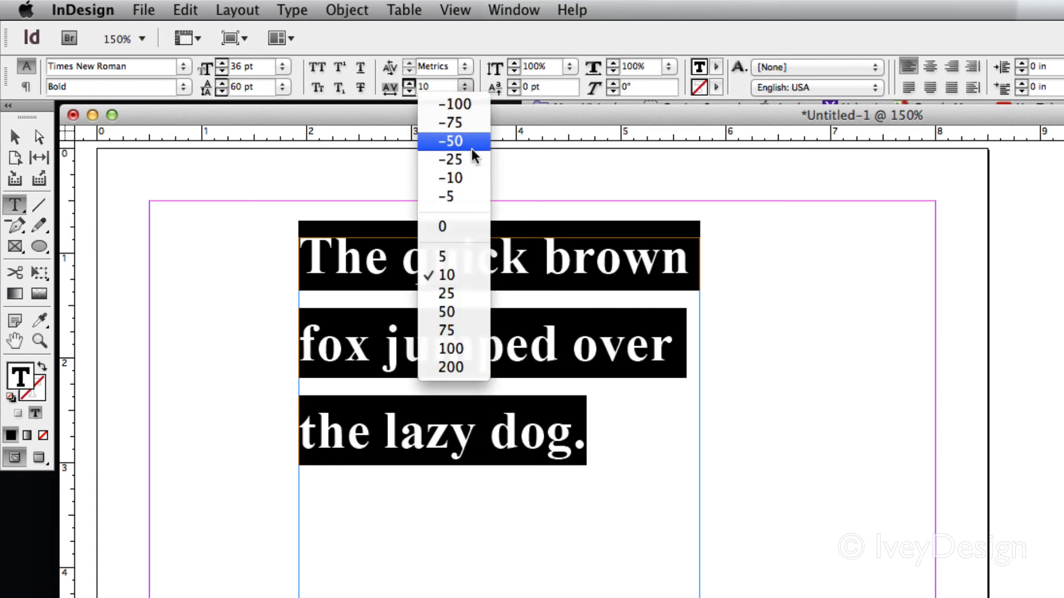
left_click(451, 140)
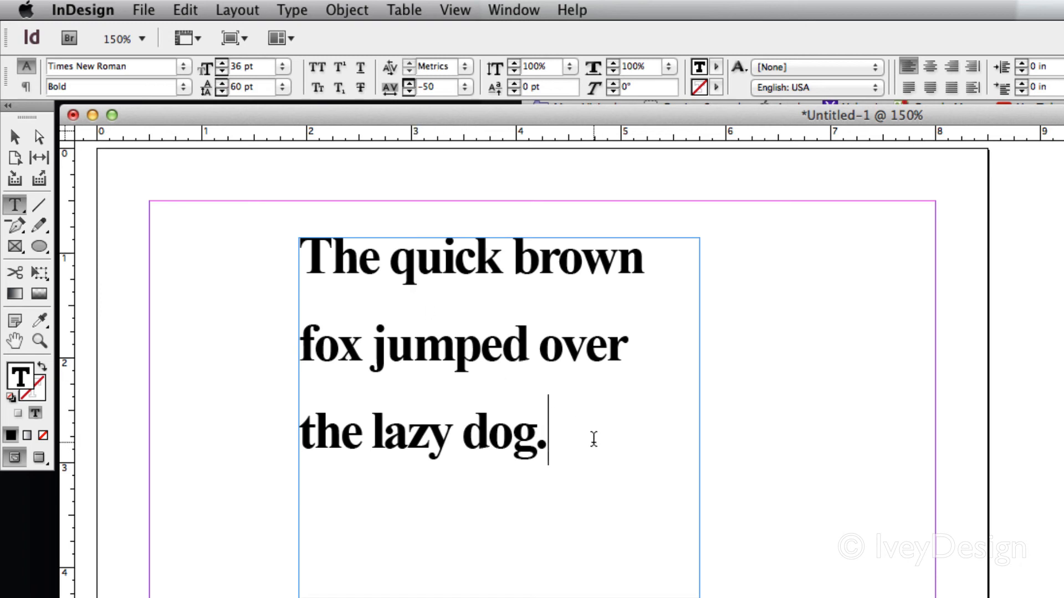
Add the letters AW after 'dog.' and set their pair kerning to 0.
left_click(14, 136)
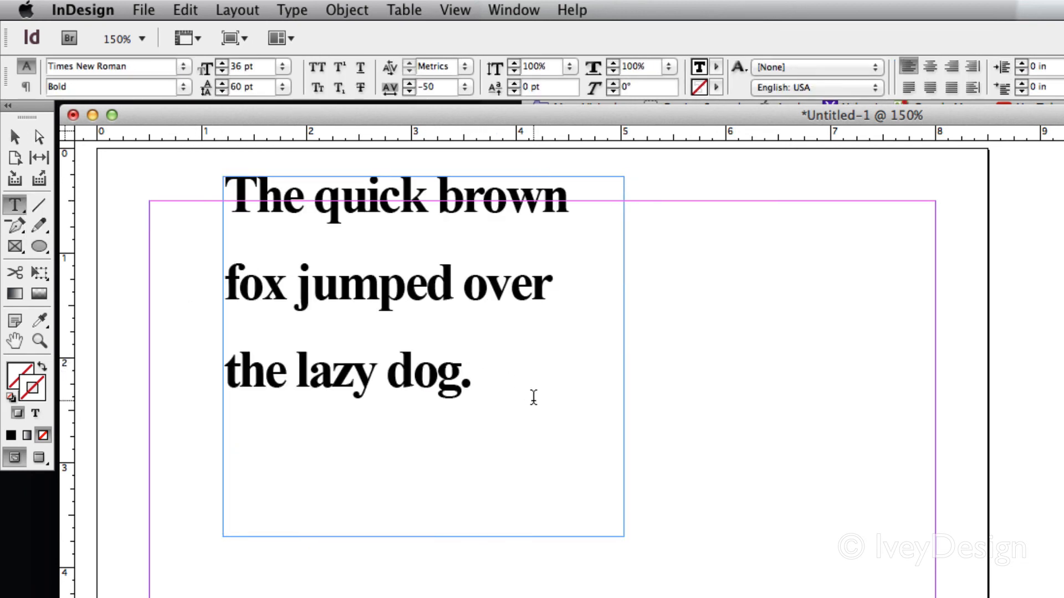
type("AW")
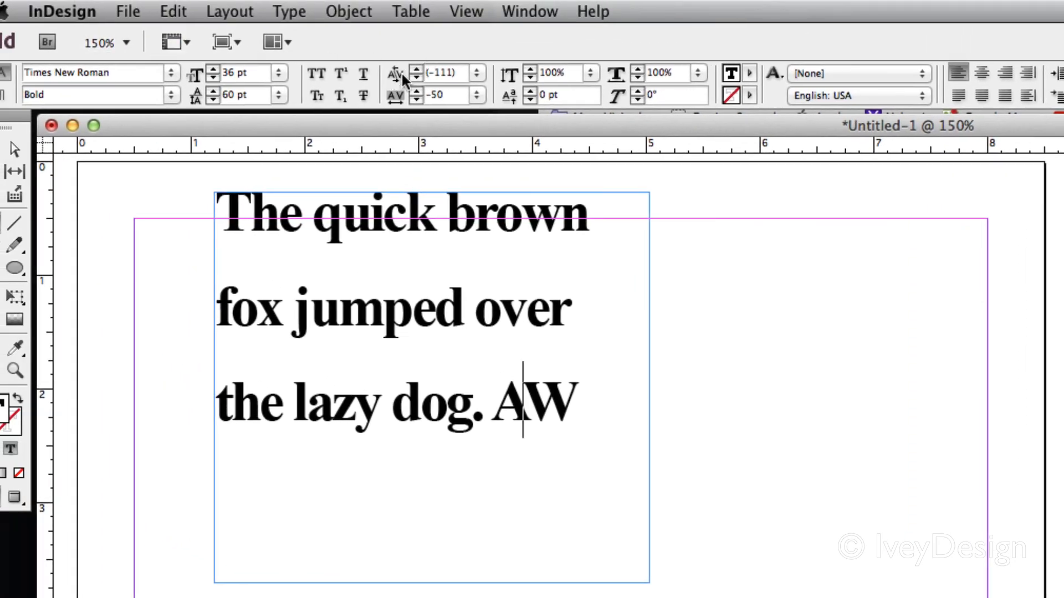
left_click(475, 73)
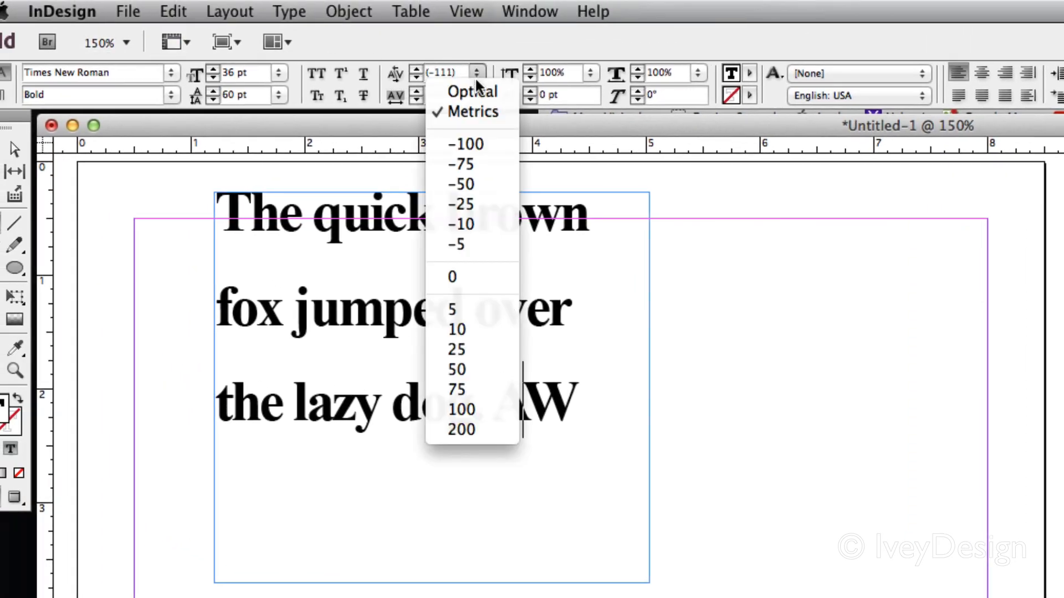
left_click(460, 184)
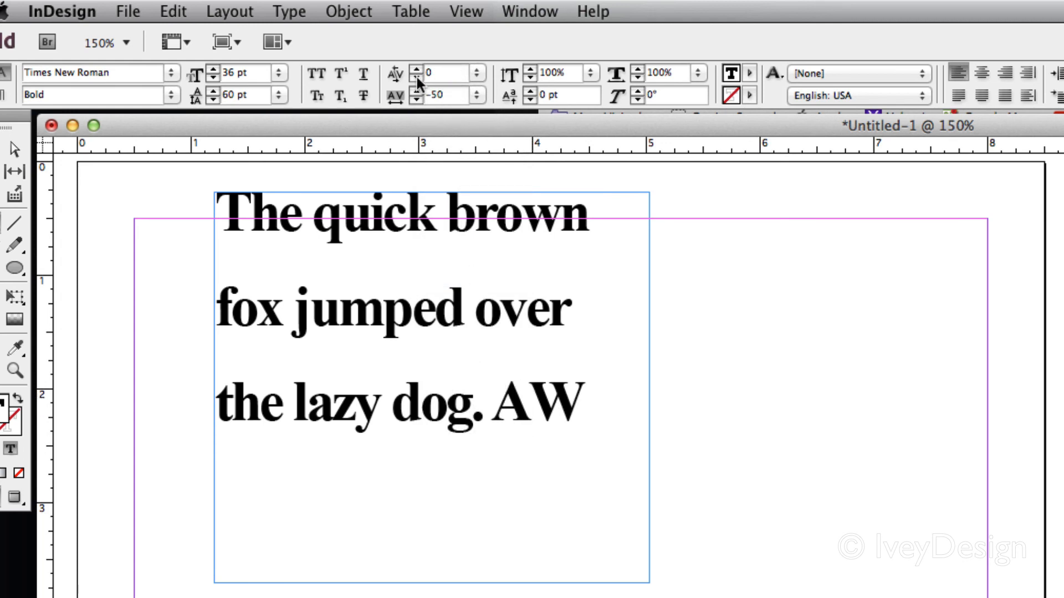
Push A and W far apart, then tighten the kerning between them step by step.
left_click(417, 69)
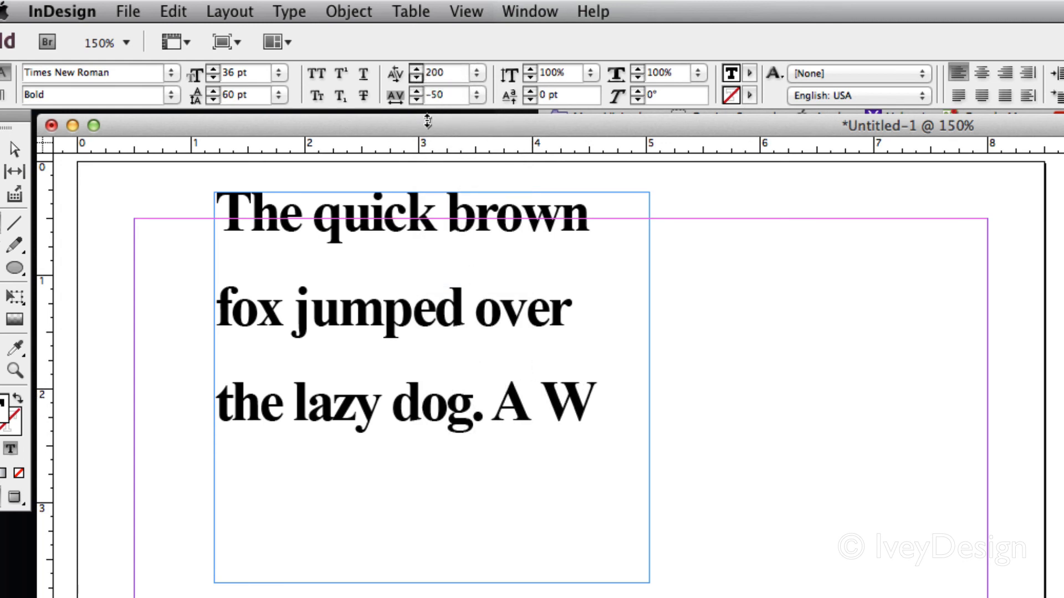
left_click(539, 403)
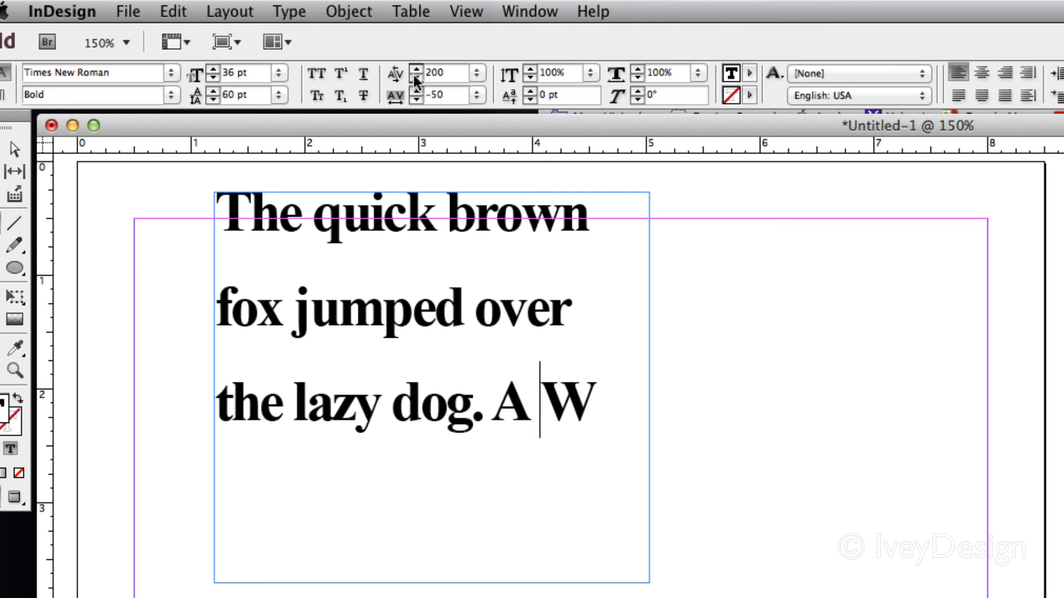
left_click(417, 69)
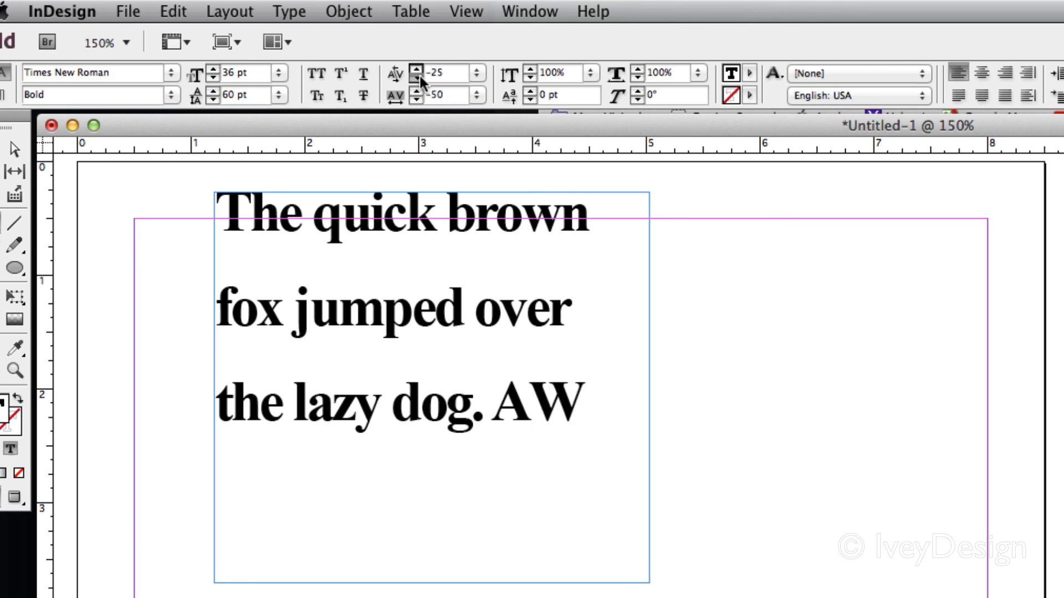
left_click(415, 78)
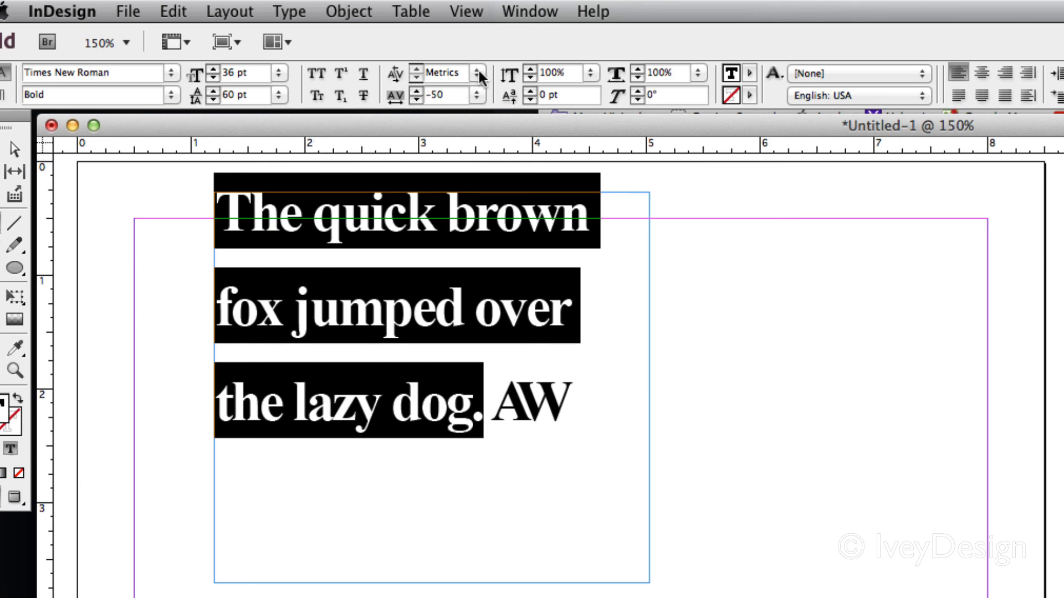
left_click(476, 74)
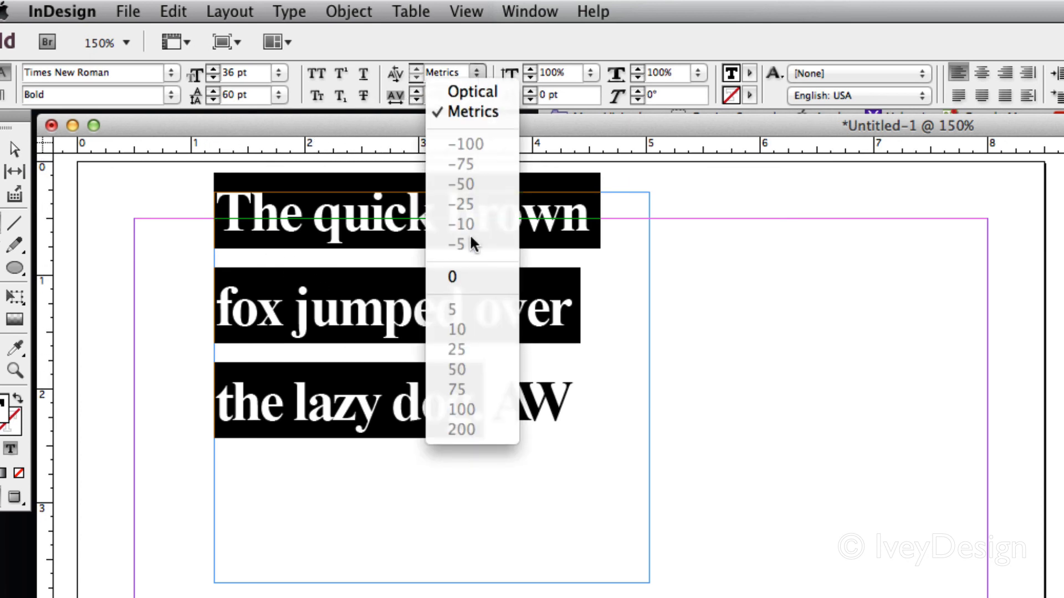
mouse_move(473, 128)
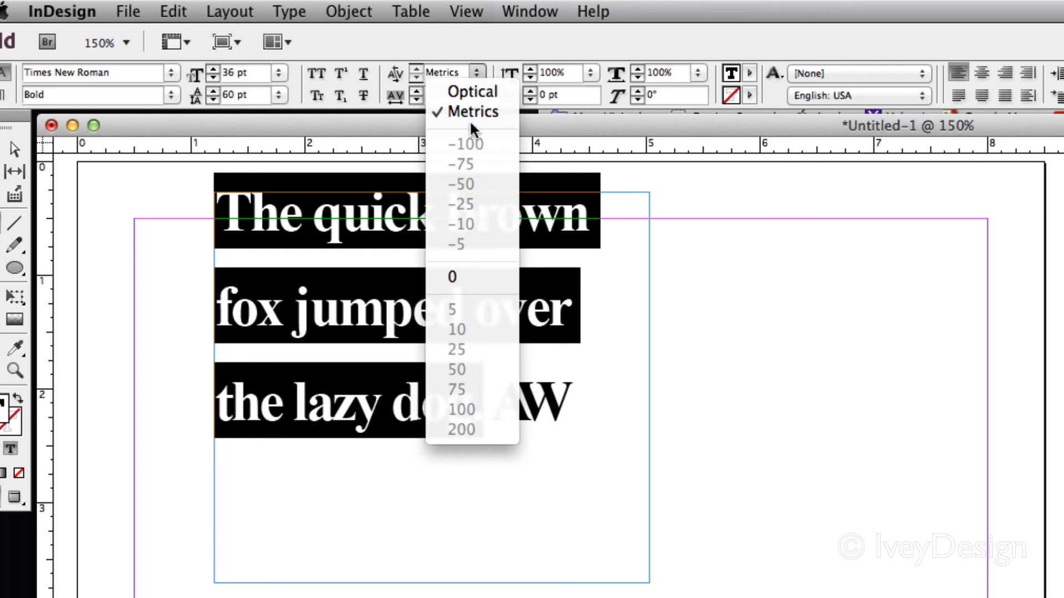
mouse_move(472, 92)
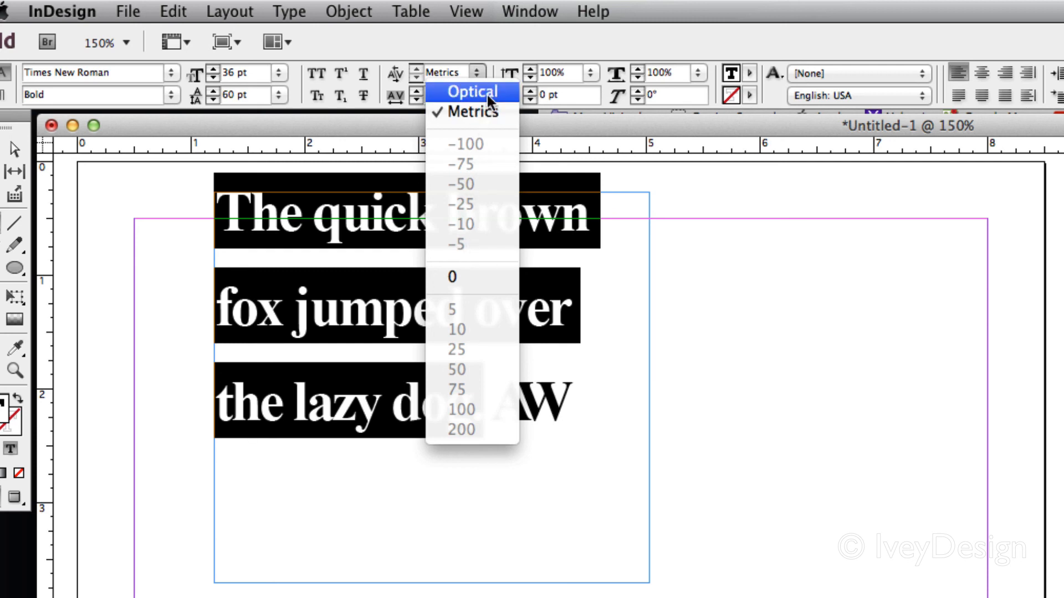
mouse_move(472, 112)
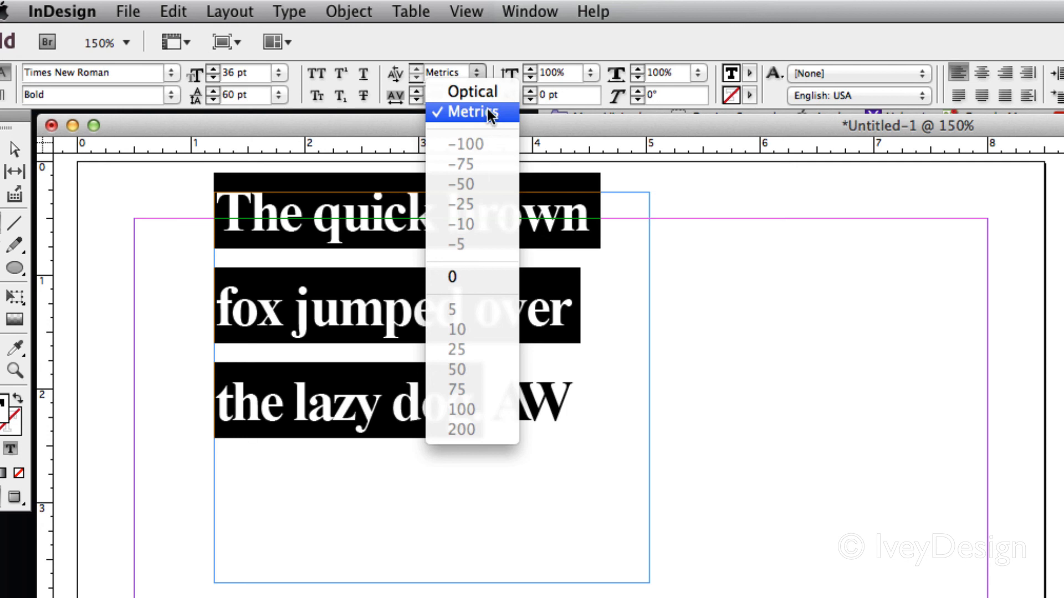
mouse_move(400, 218)
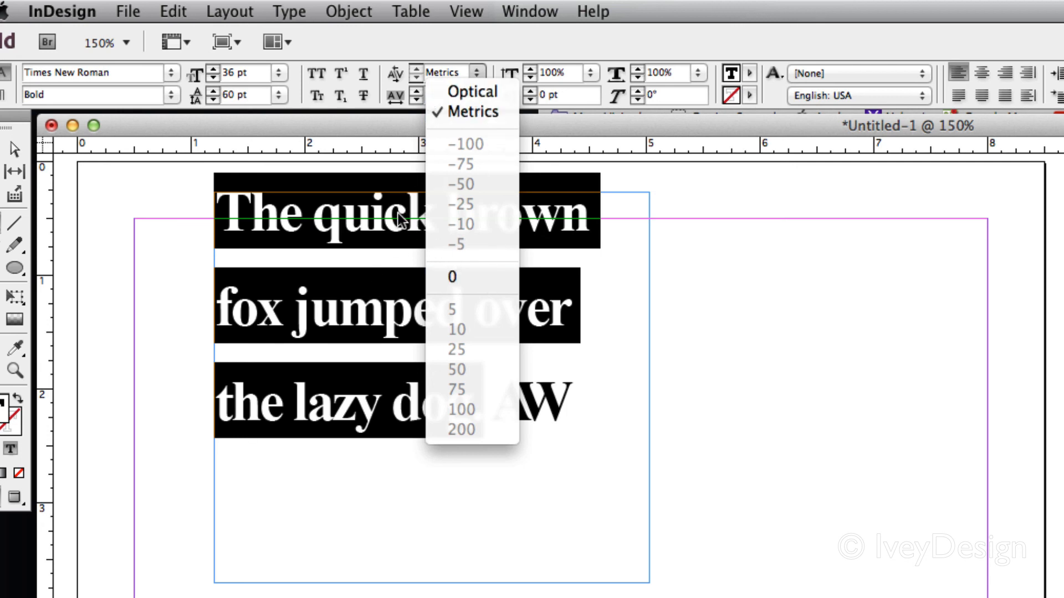
left_click(461, 184)
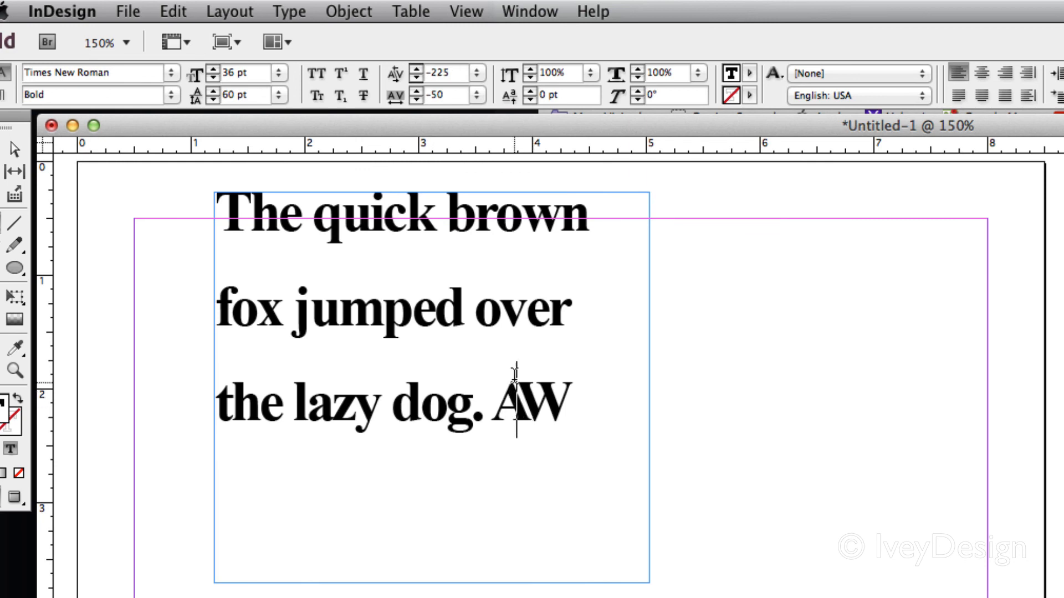